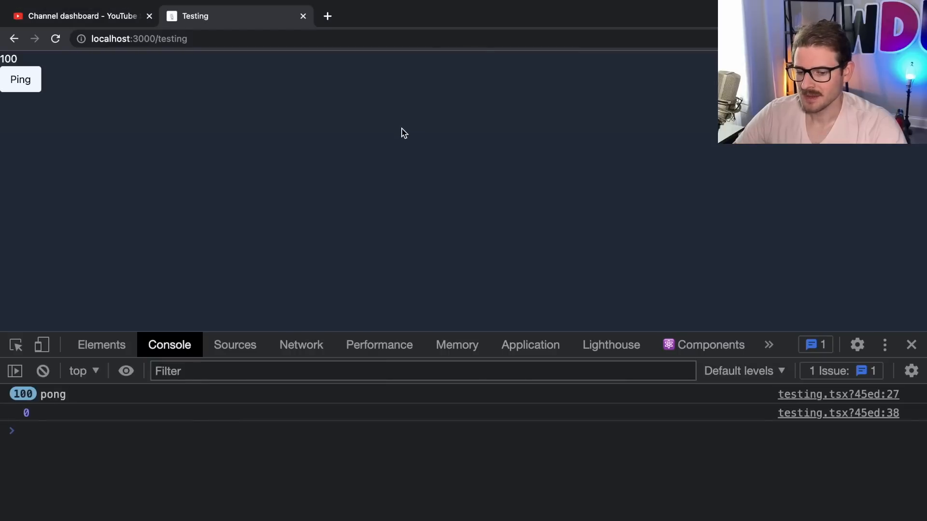
mouse_move(323, 116)
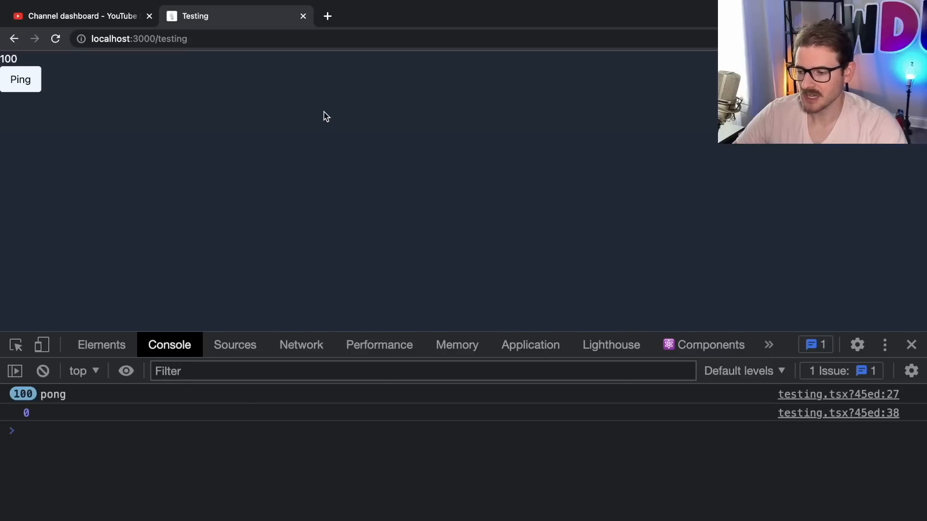
mouse_move(313, 138)
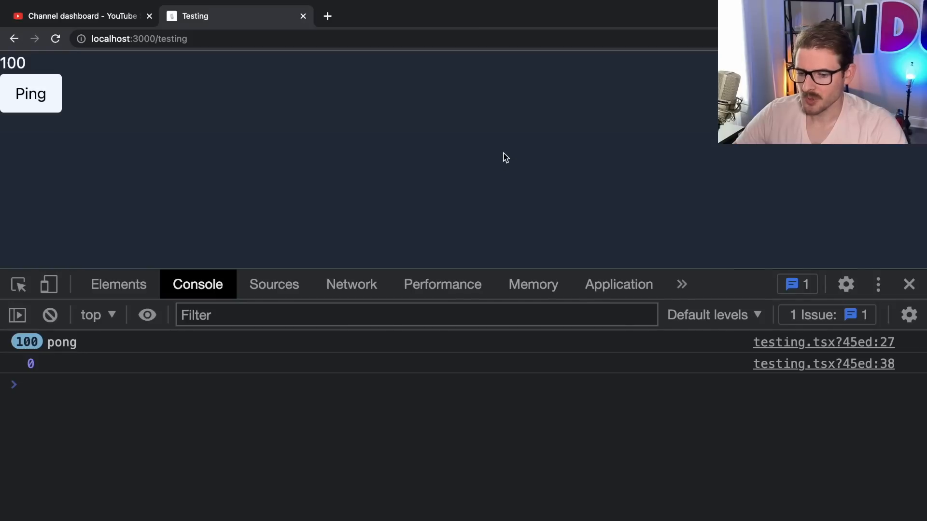
mouse_move(501, 164)
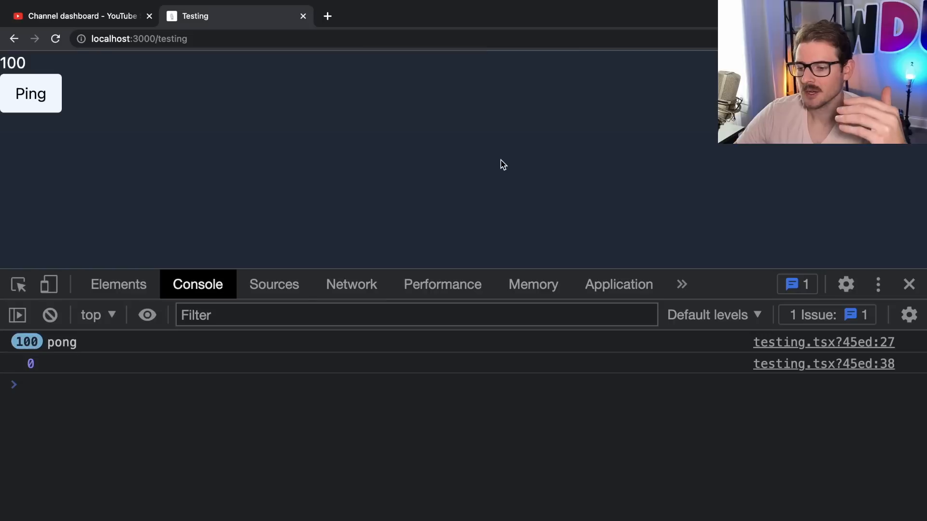
mouse_move(477, 165)
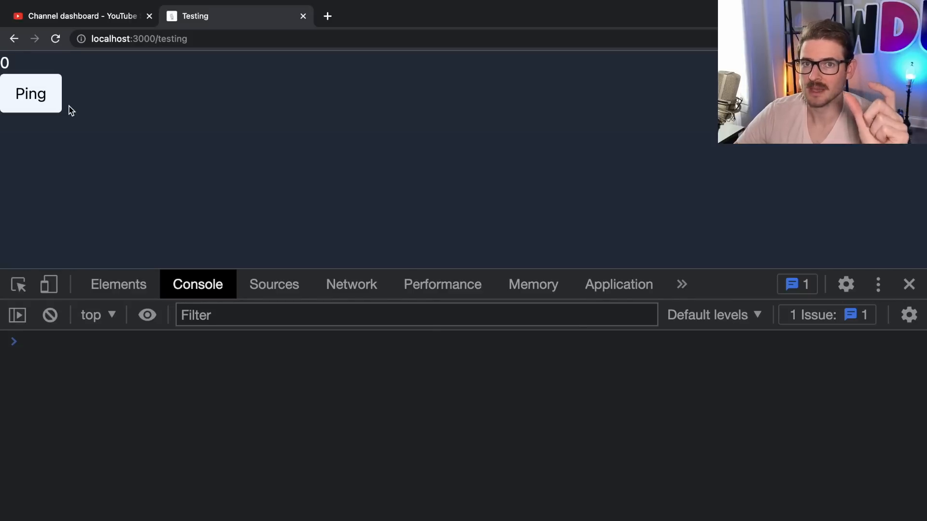
mouse_move(87, 107)
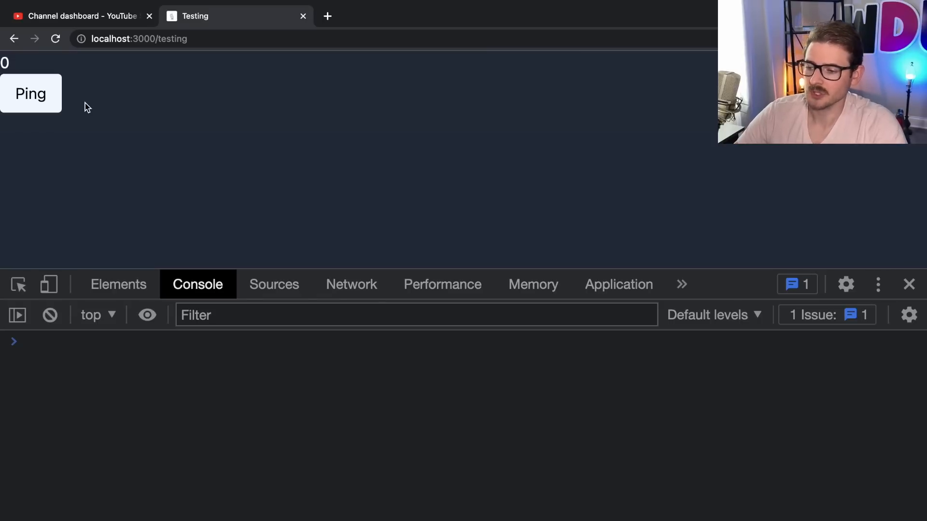
Reload the localhost:3000/testing page in Chrome so the counter resets to 0
click(30, 93)
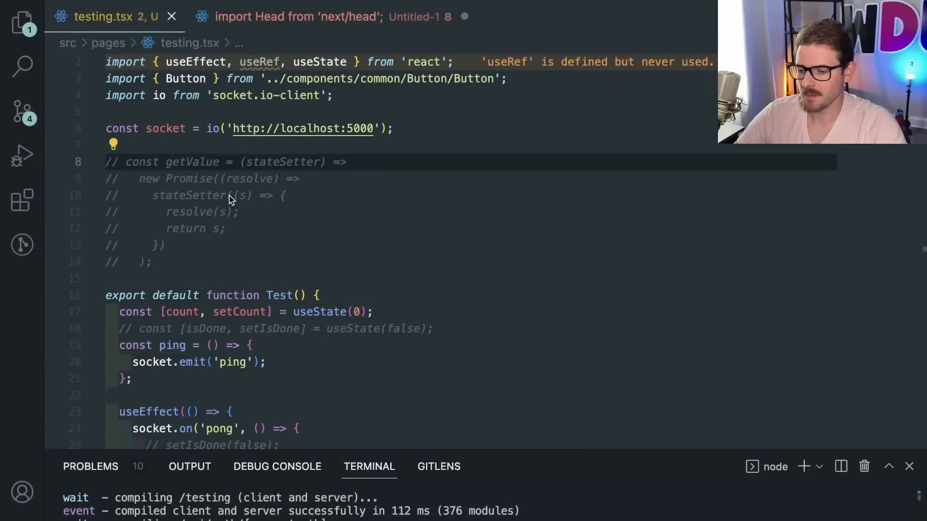
Scroll down through the testing.tsx socket ping/pong code
scroll(down, 3)
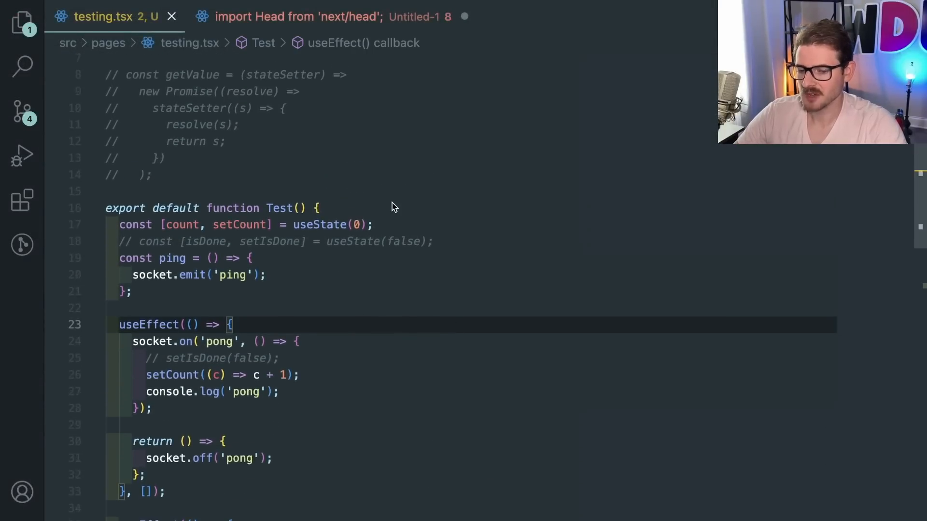
scroll(down, 3)
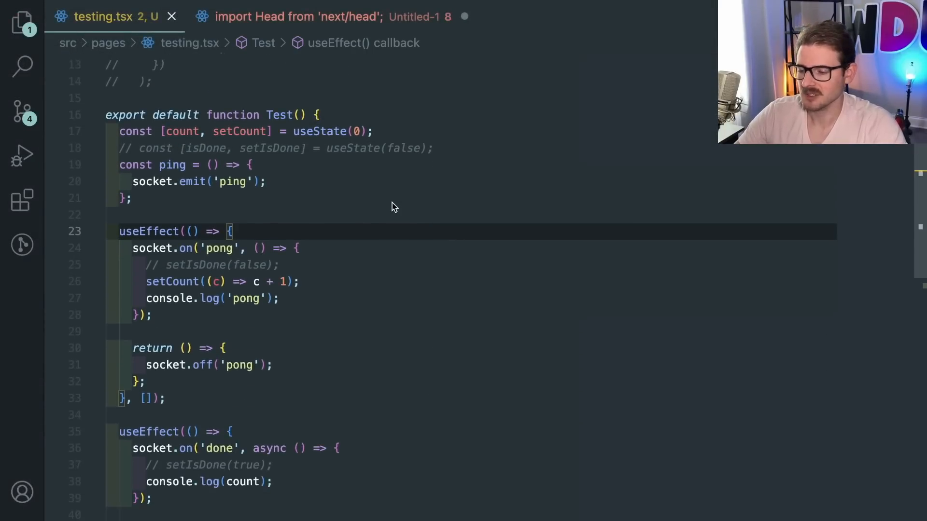
scroll(down, 3)
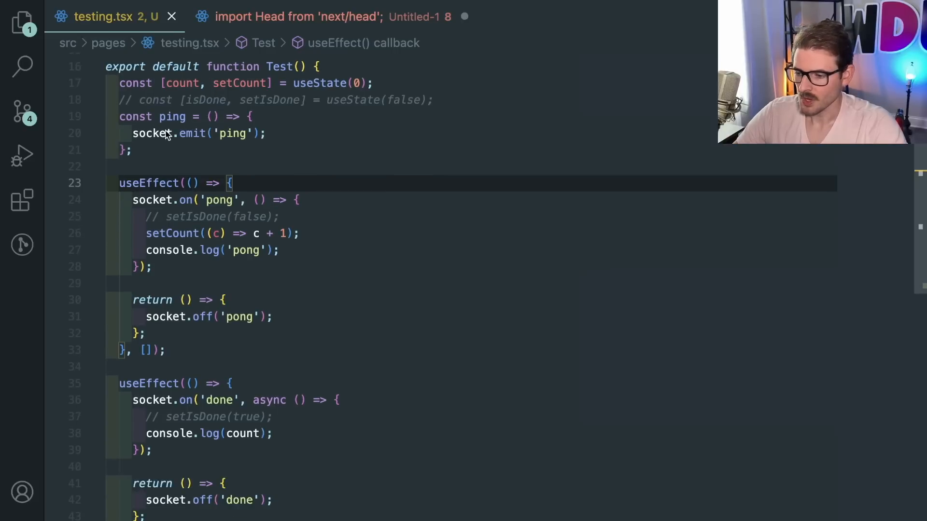
scroll(down, 3)
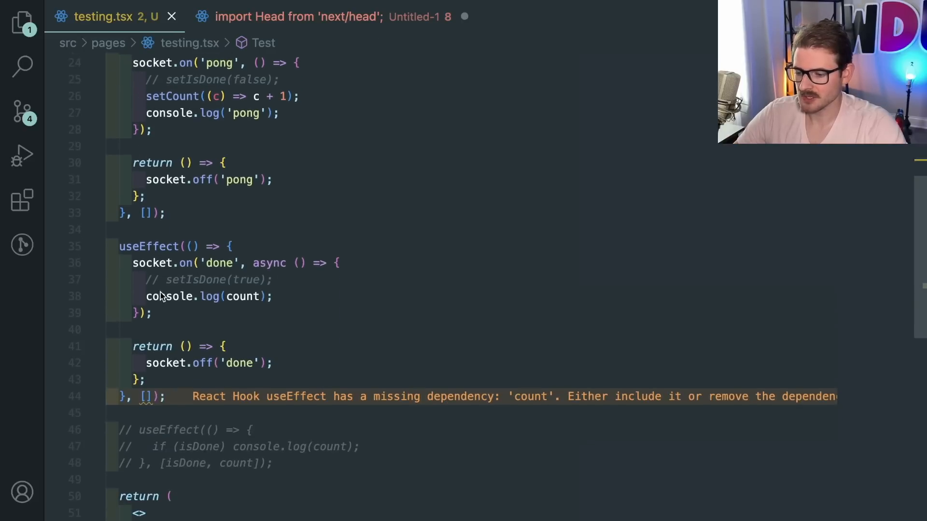
scroll(down, 3)
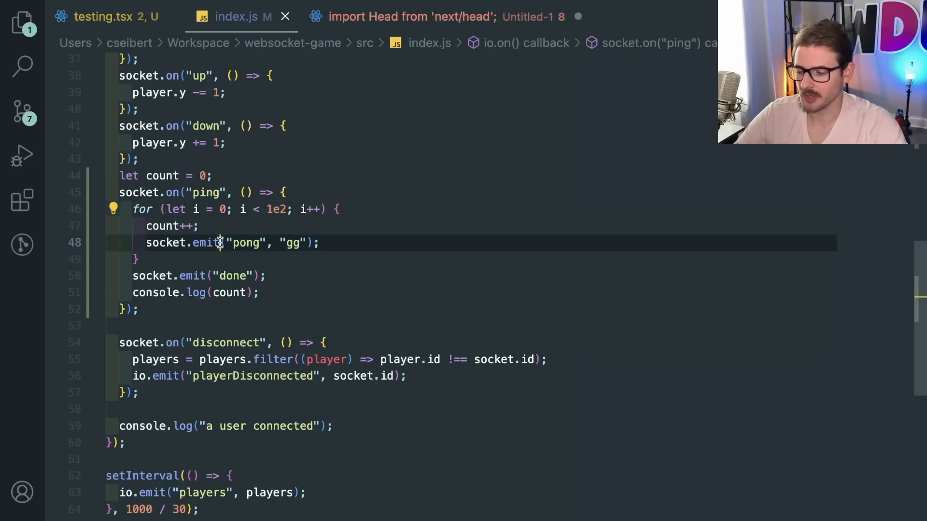
click(149, 242)
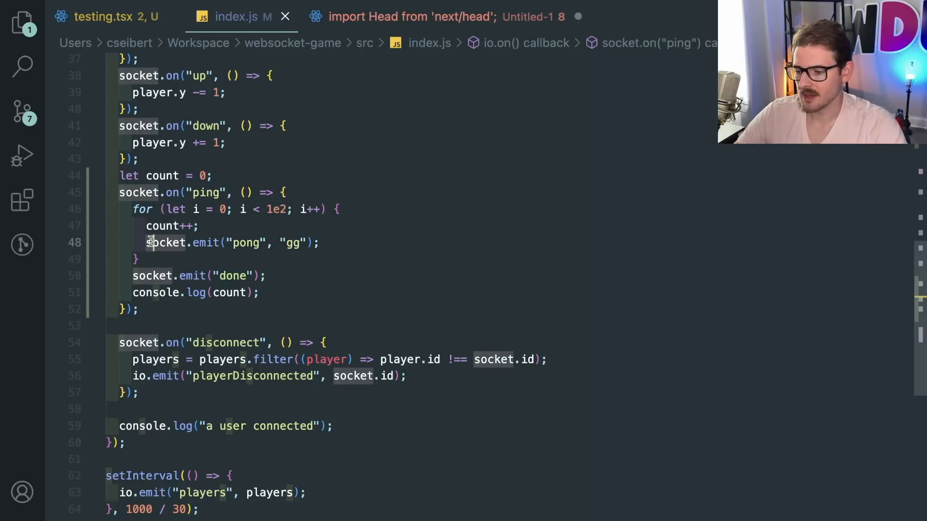
click(200, 226)
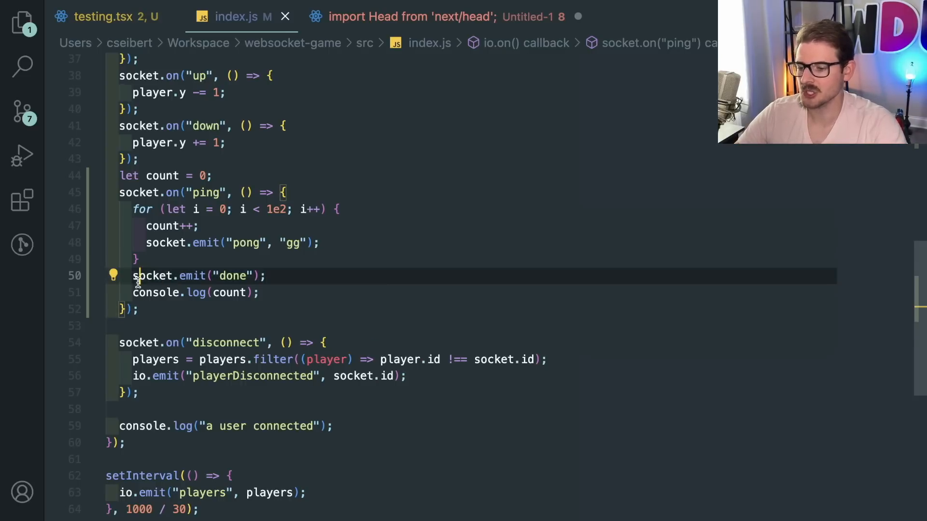
click(104, 16)
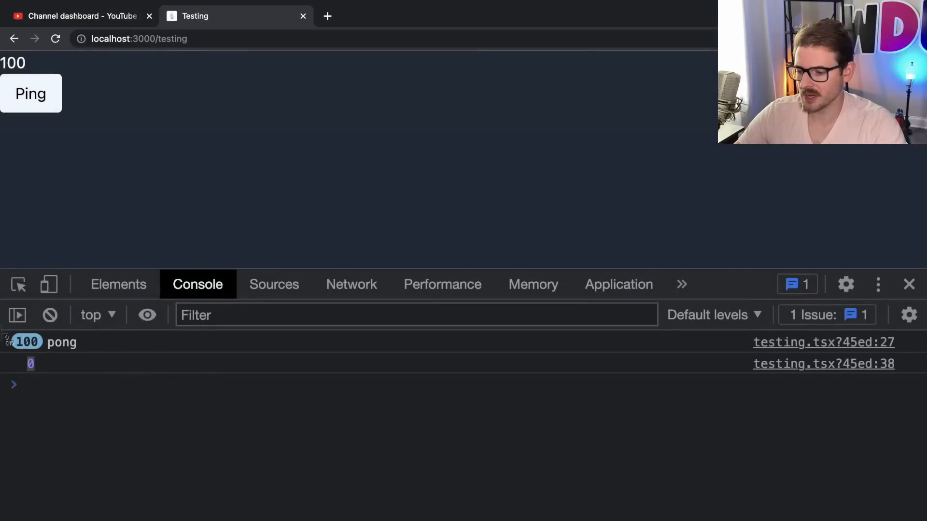
mouse_move(101, 357)
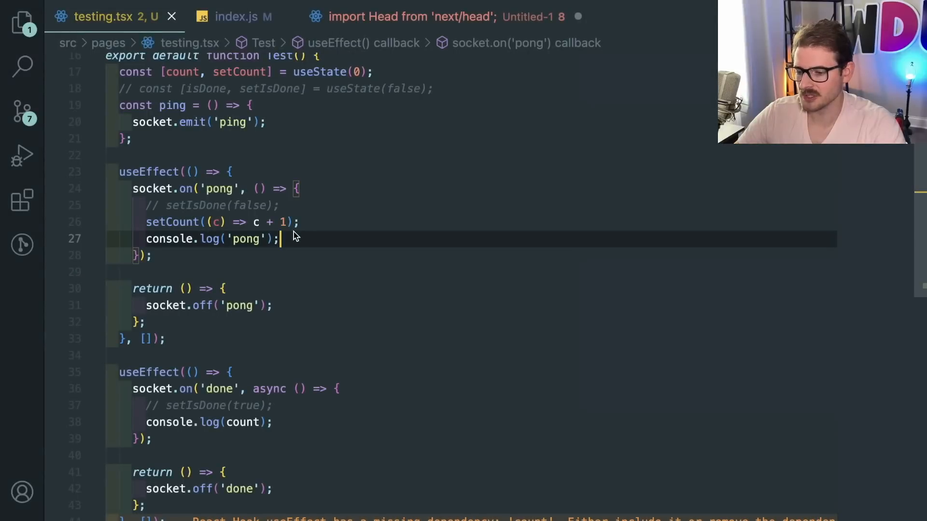
Scroll testing.tsx to the useEffect whose 'done' listener logs count
scroll(down, 3)
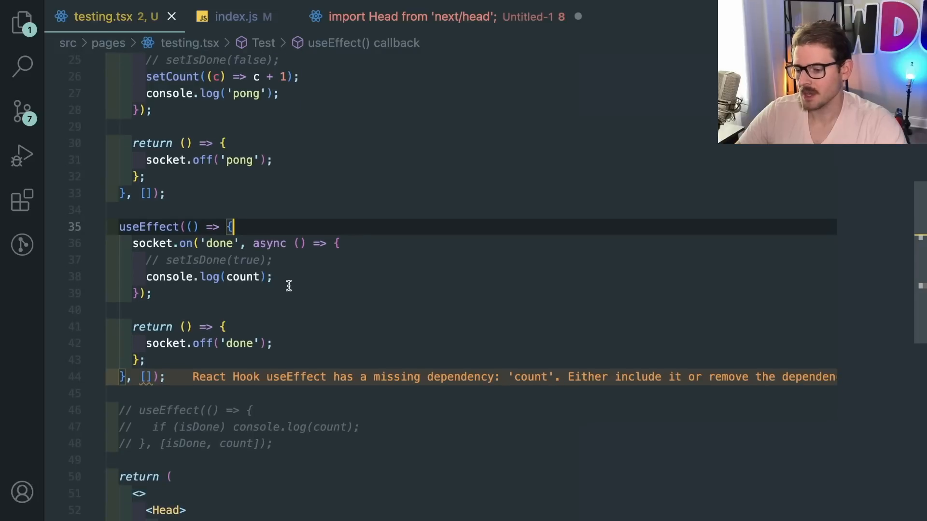
mouse_move(298, 271)
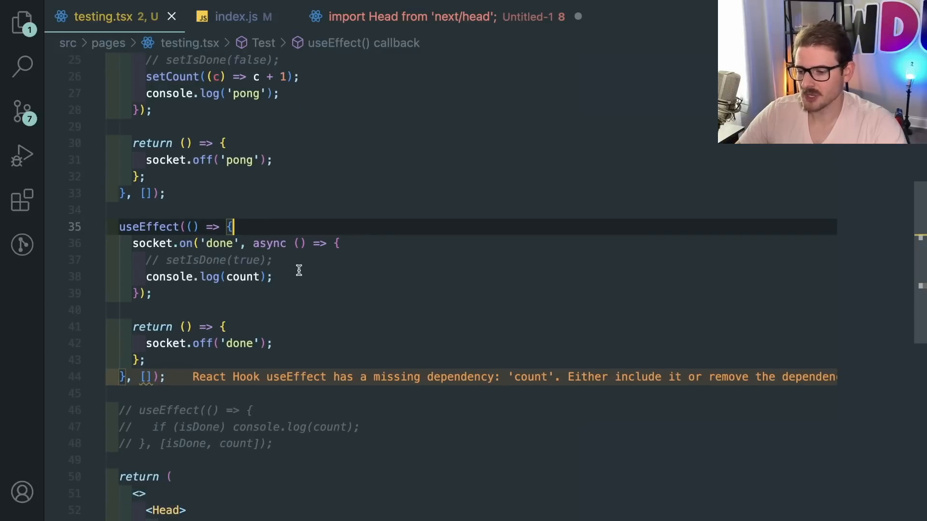
mouse_move(243, 276)
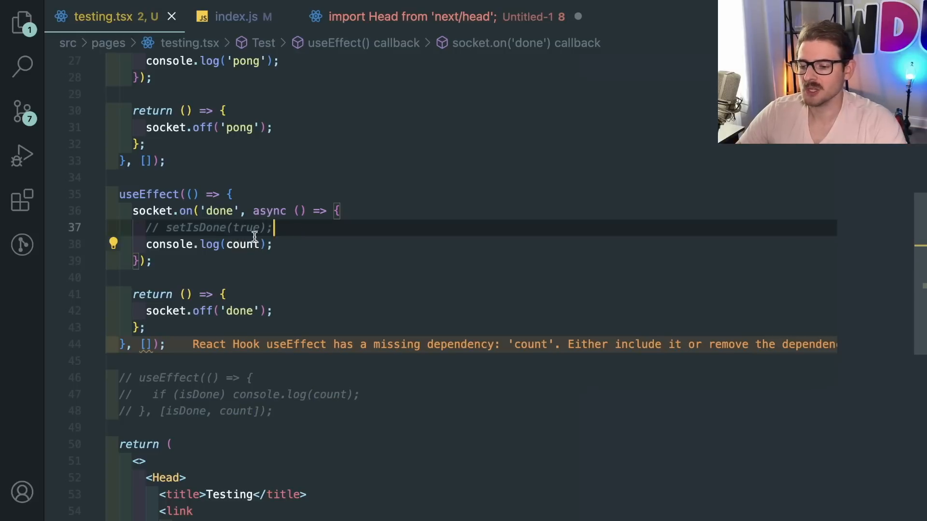
scroll(up, 3)
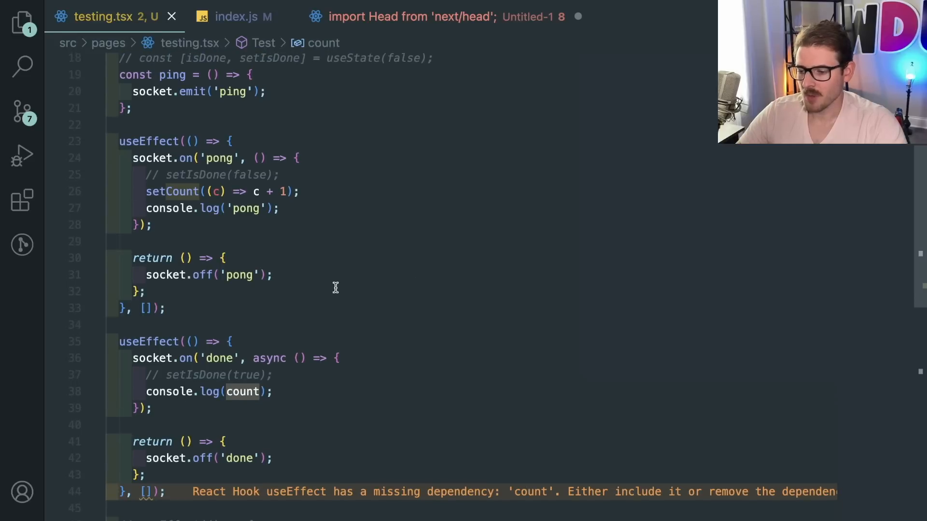
scroll(down, 3)
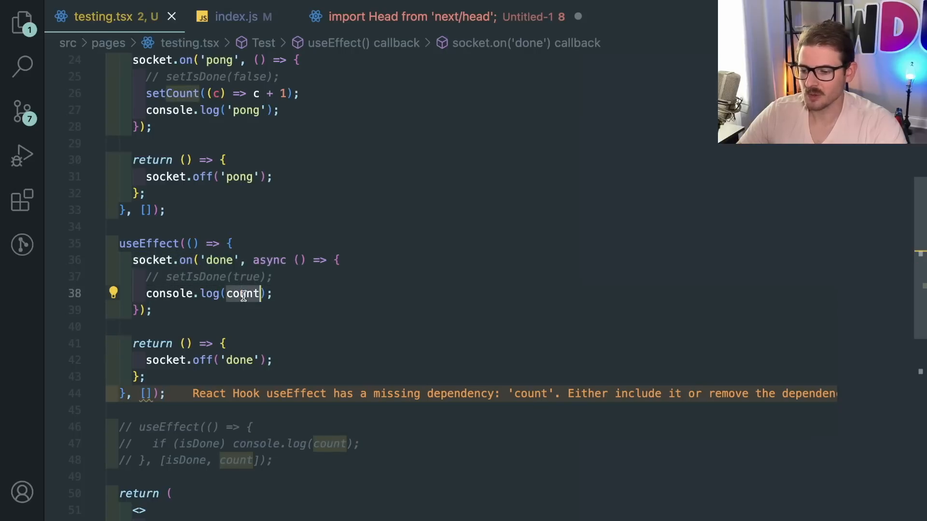
mouse_move(230, 273)
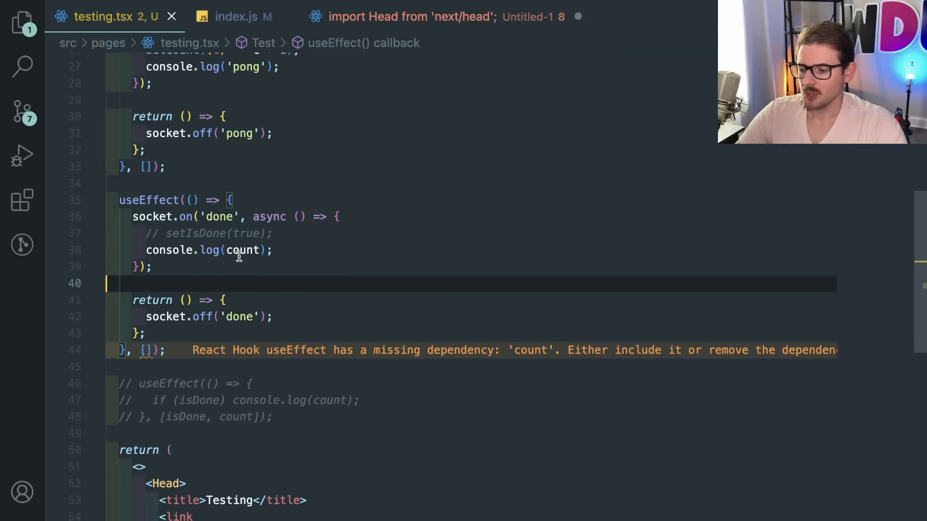
Add count to the 'done' useEffect's empty dependency array
click(146, 332)
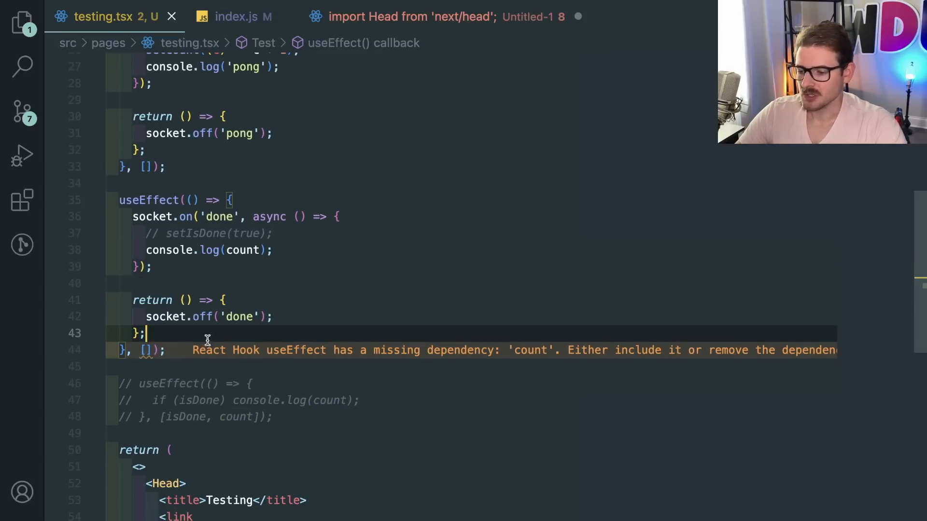
mouse_move(165, 316)
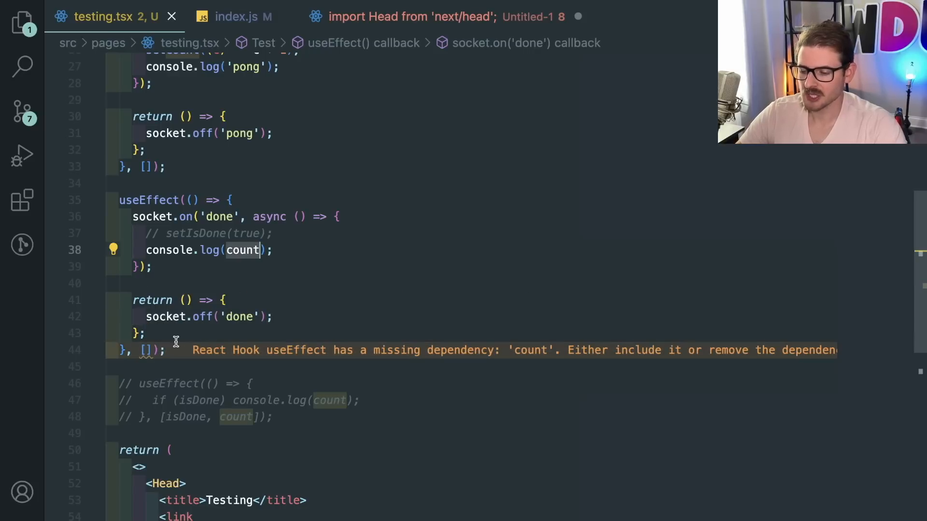
text(count)
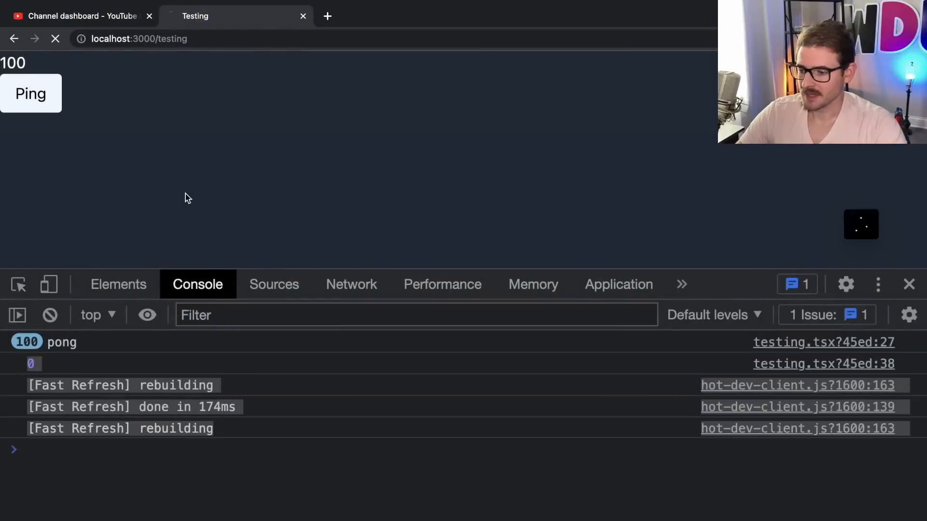
Ping from the Chrome testing page and check that the console logs count 30
click(30, 93)
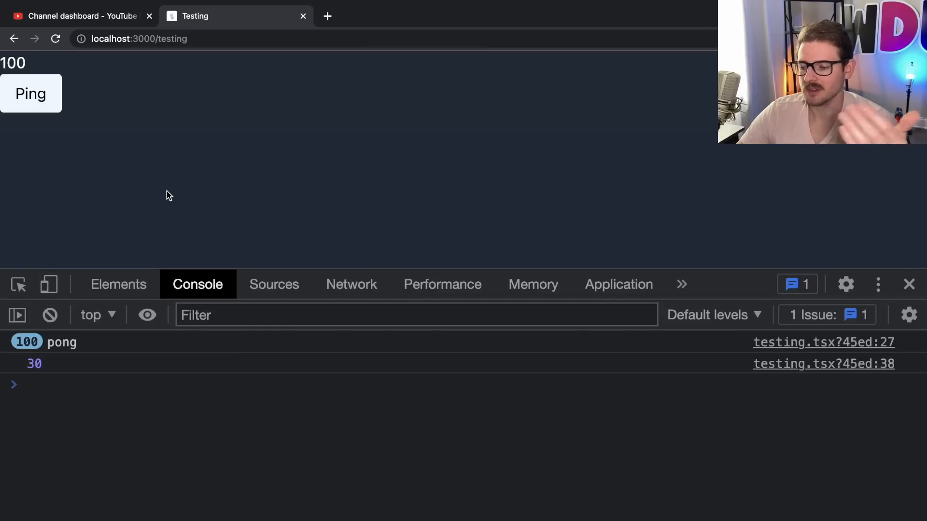
mouse_move(68, 358)
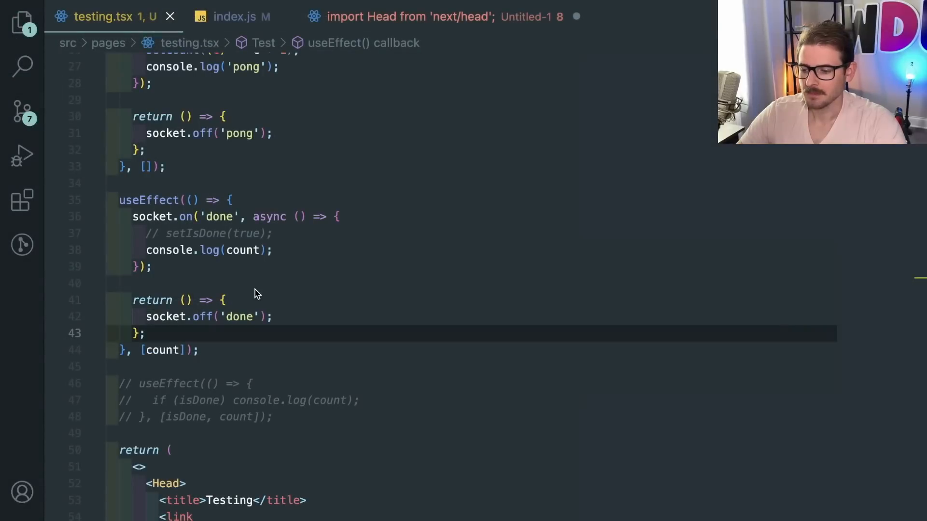
Insert setCount((a) => { }) above console.log(count) in the 'done' listener
click(218, 199)
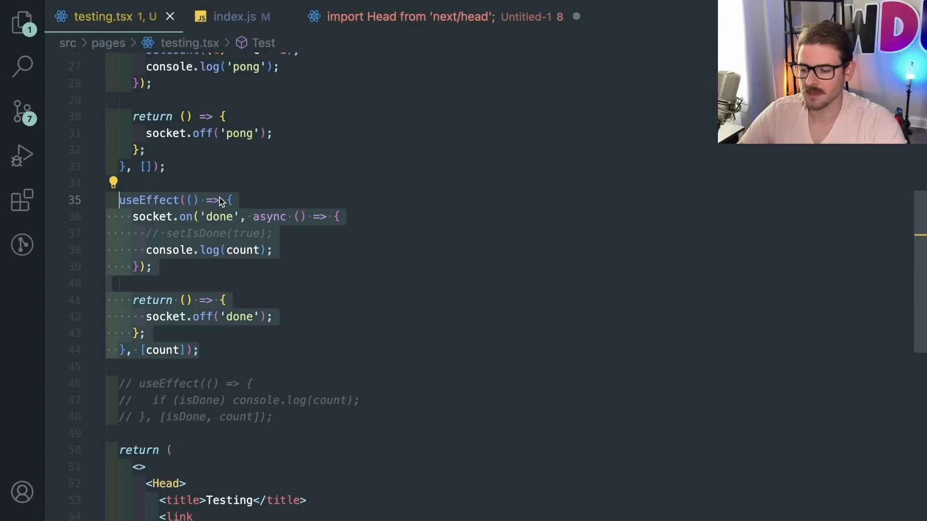
click(273, 249)
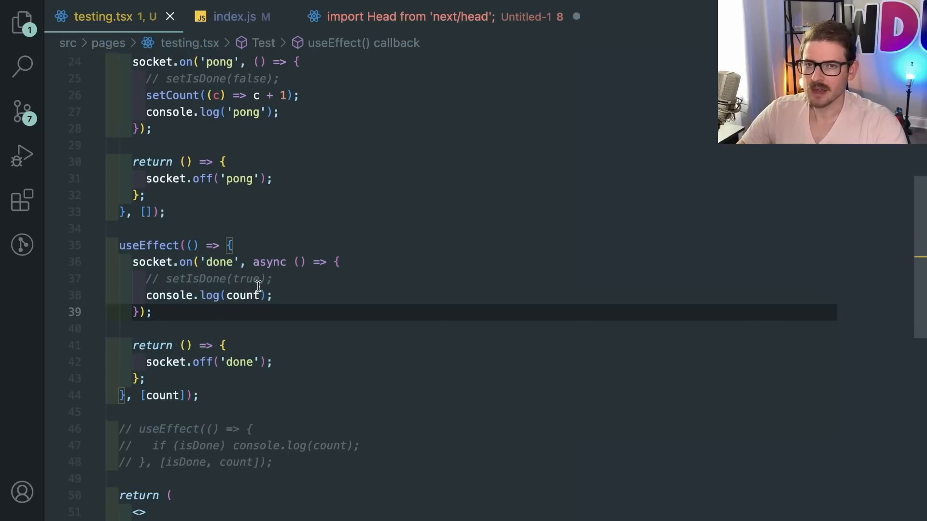
scroll(down, 3)
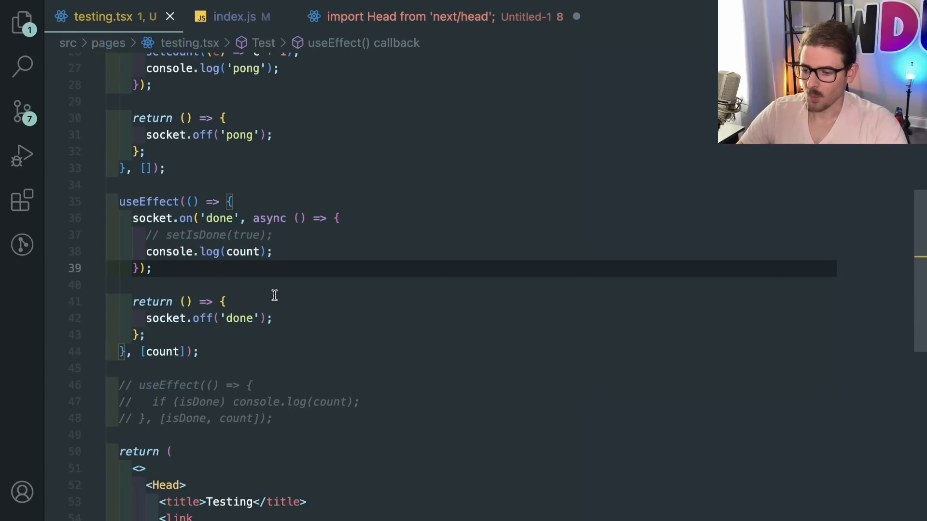
scroll(down, 3)
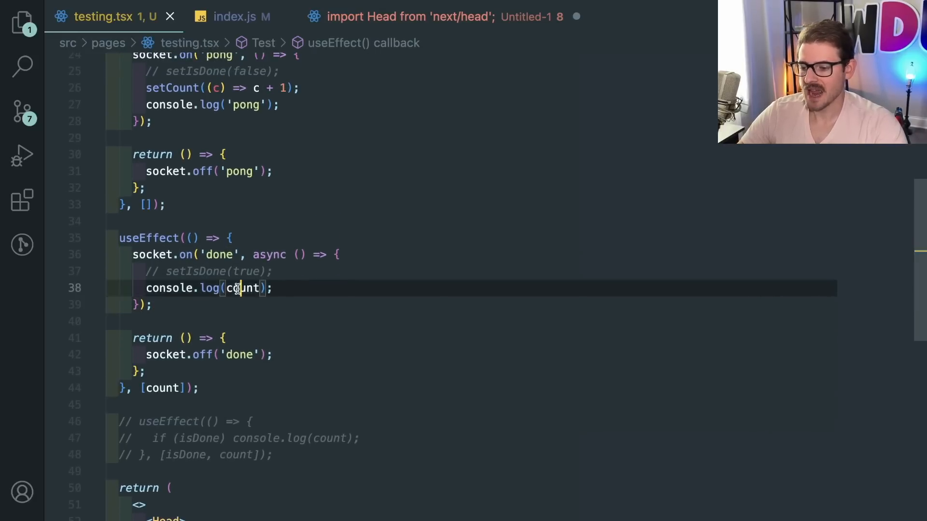
scroll(down, 3)
text(setCount((a) => {)
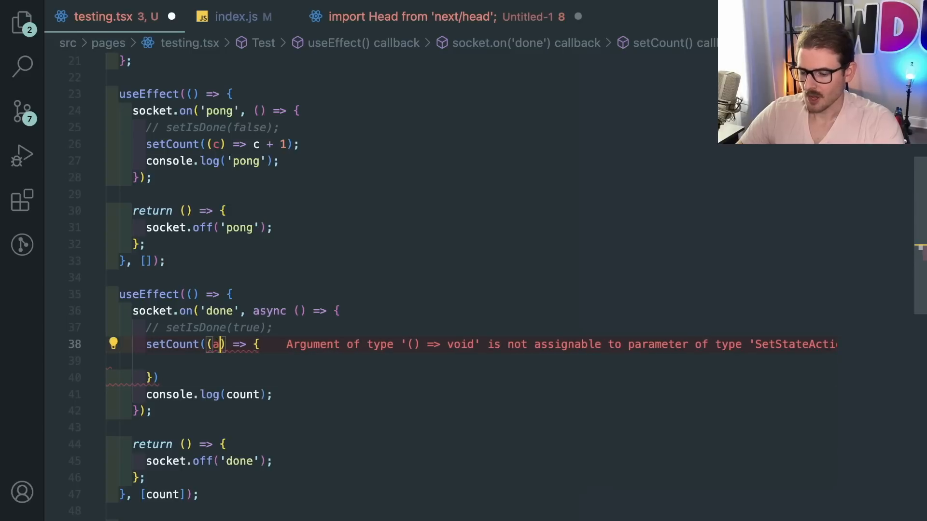
Rename the updater parameter to actualCount, log it, and return actualCount
text(ctualCount)
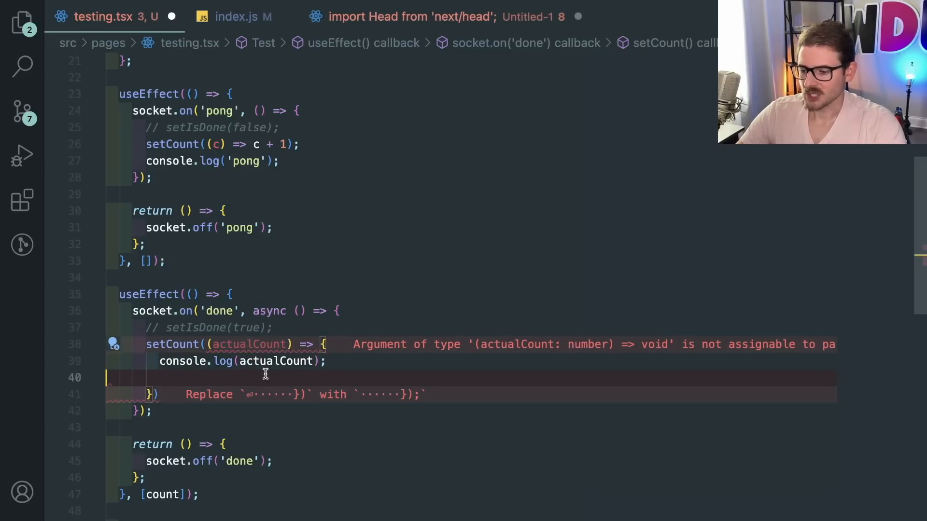
text(return actualCount;)
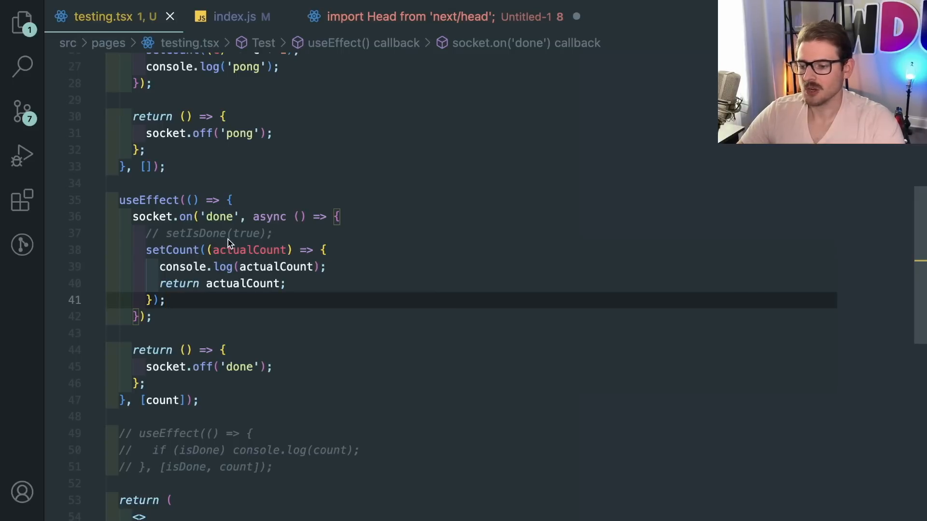
Track pongs with countRef.current++ and log countRef.current in the 'done' listener
scroll(up, 3)
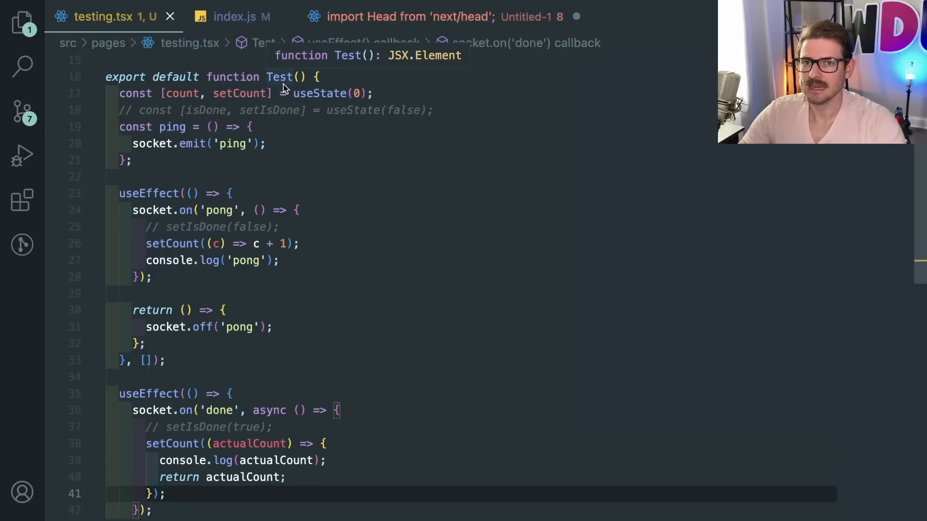
mouse_move(255, 217)
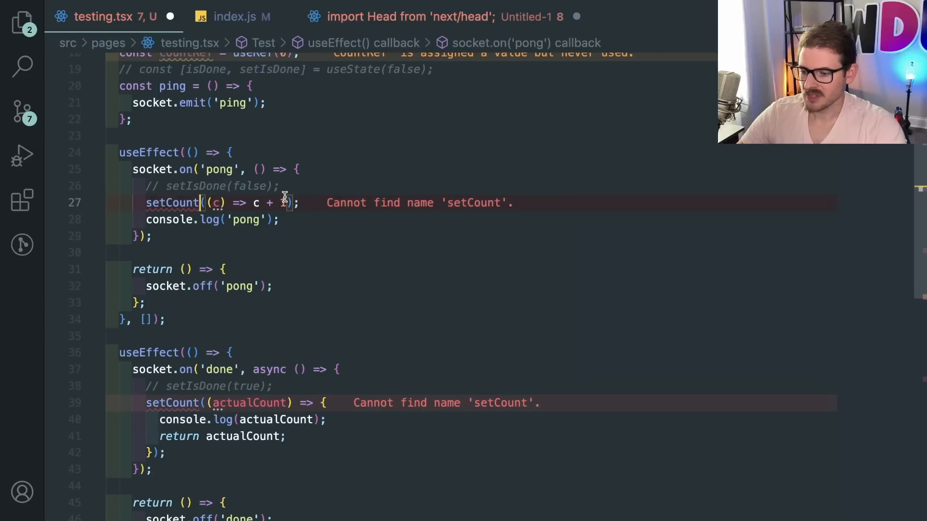
text(countRef.current++;)
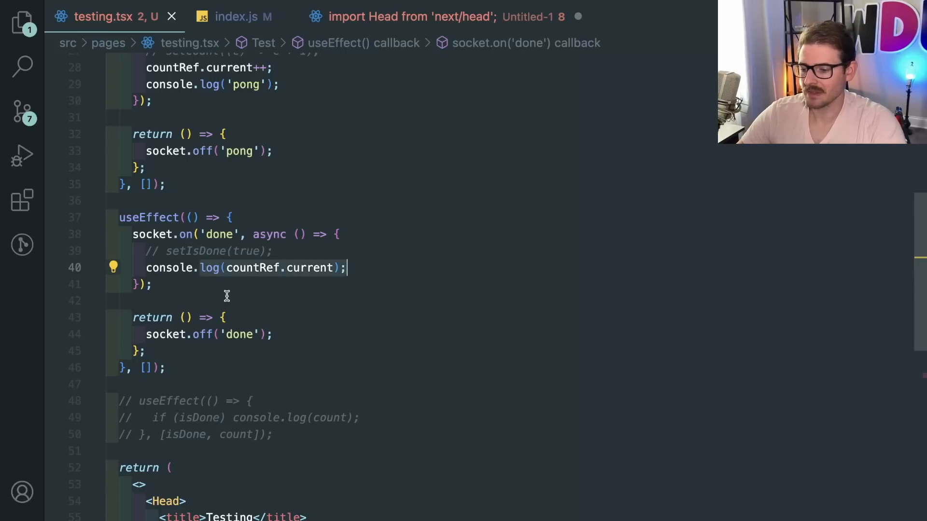
scroll(down, 3)
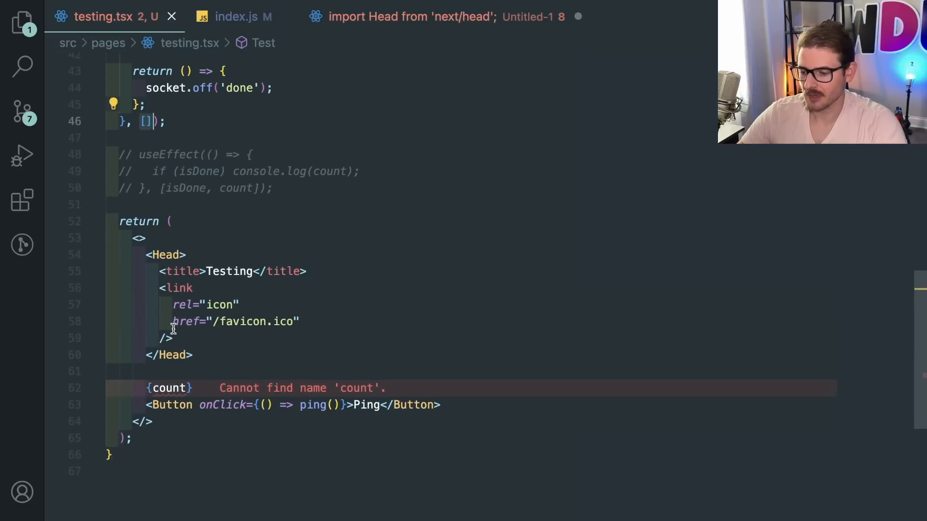
text(.current)
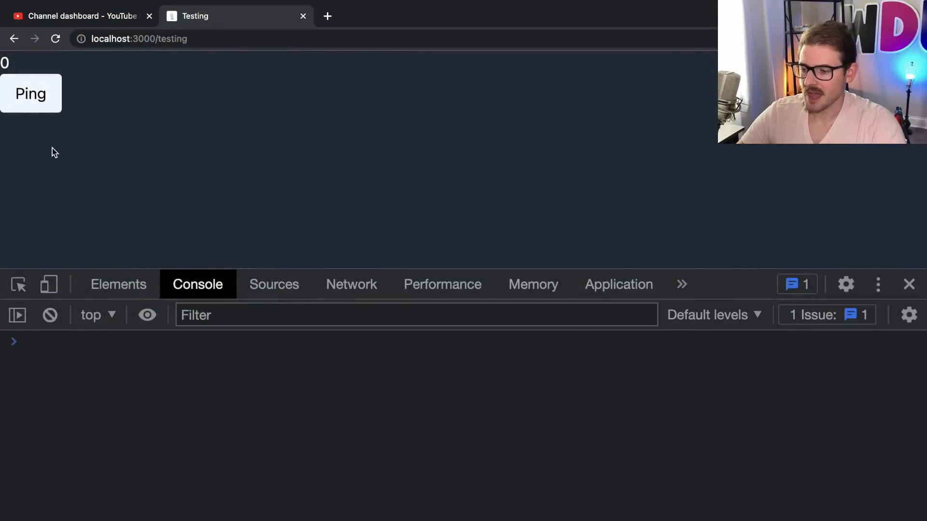
click(31, 93)
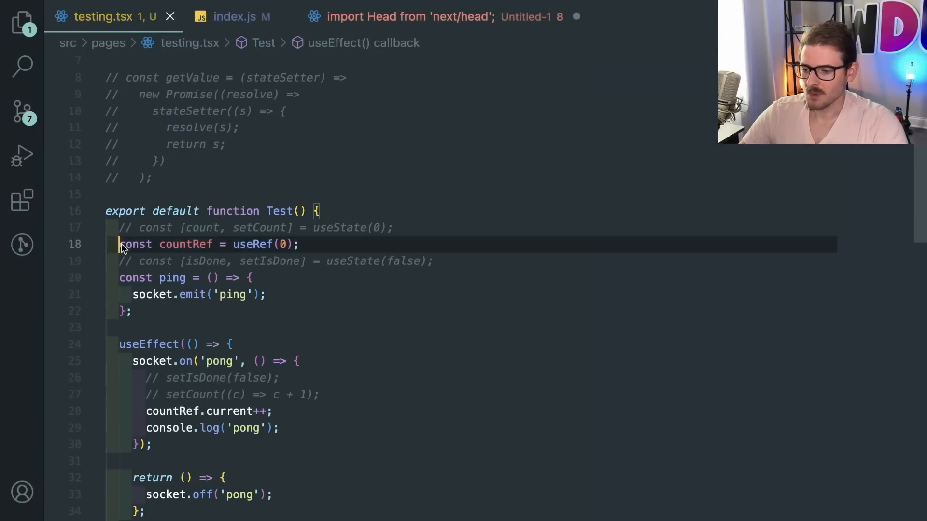
Uncomment the isDone and count useState lines, adding a blank line before ping
click(301, 244)
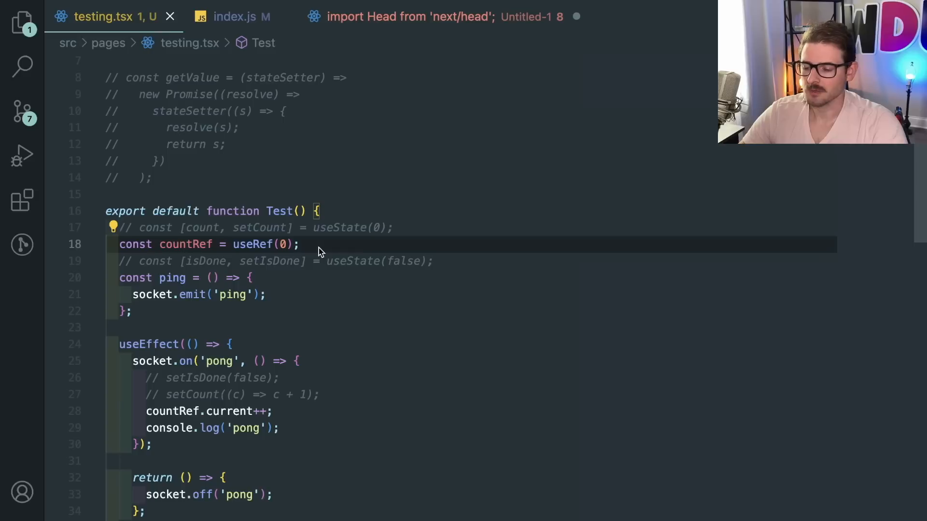
mouse_move(322, 248)
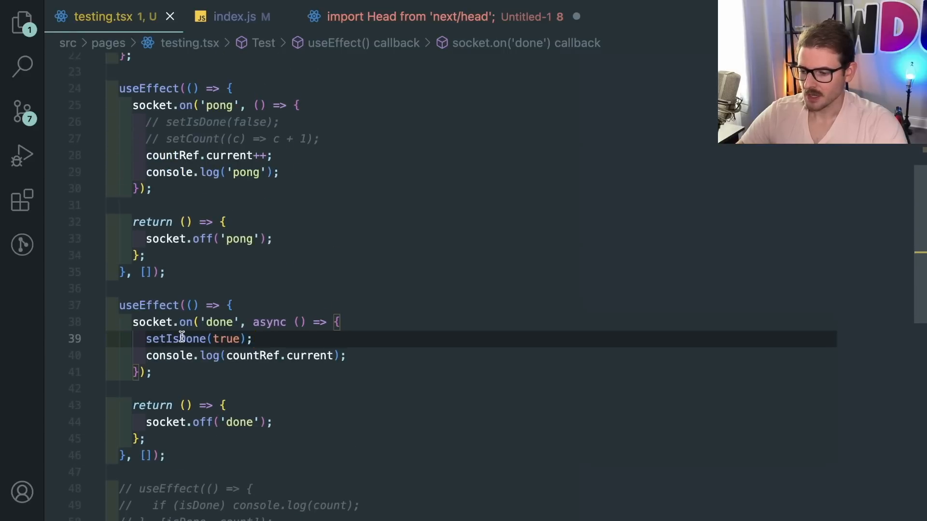
scroll(down, 3)
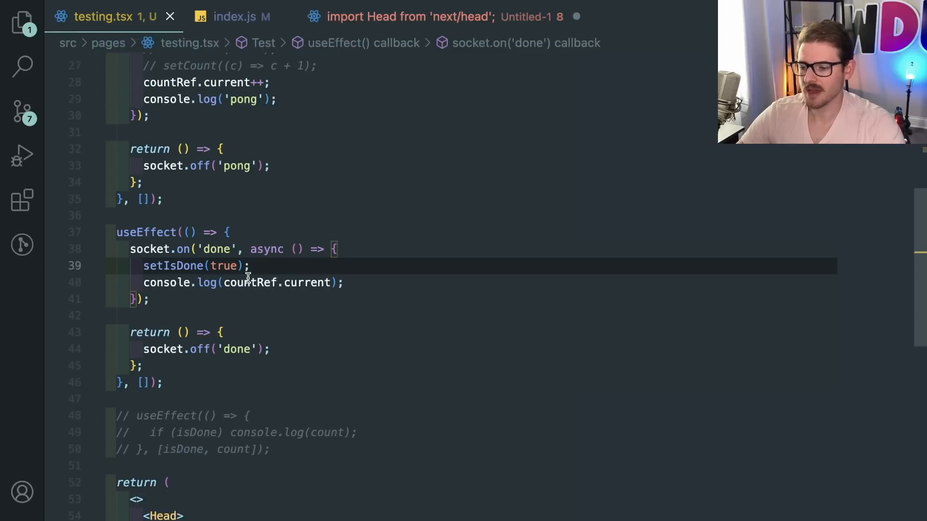
scroll(down, 3)
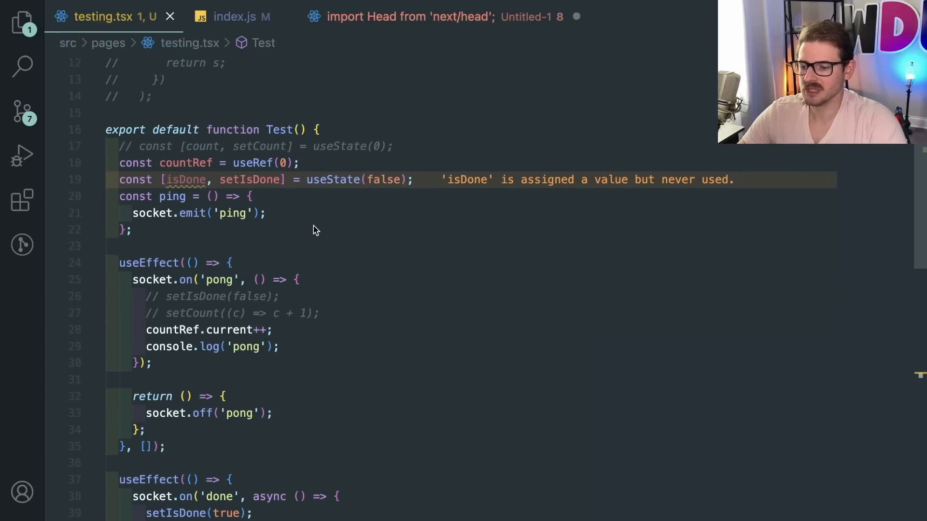
key(Enter)
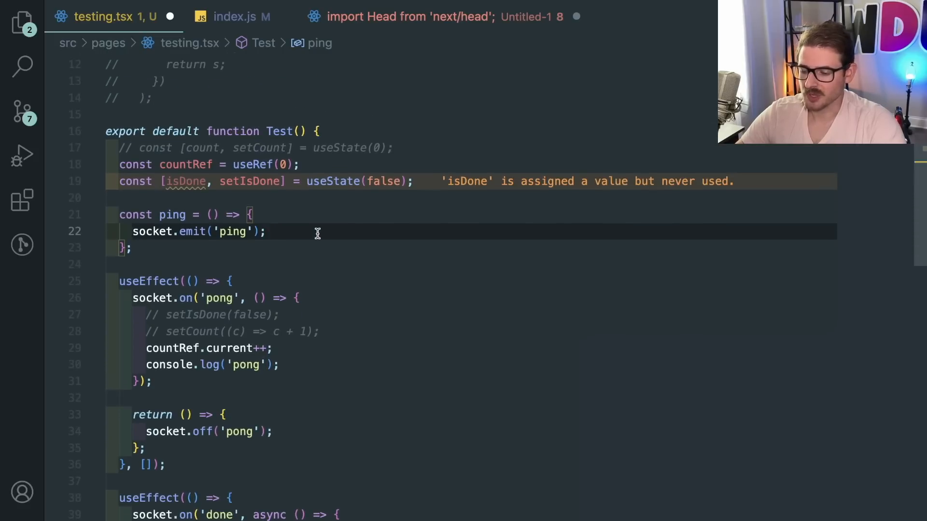
scroll(down, 3)
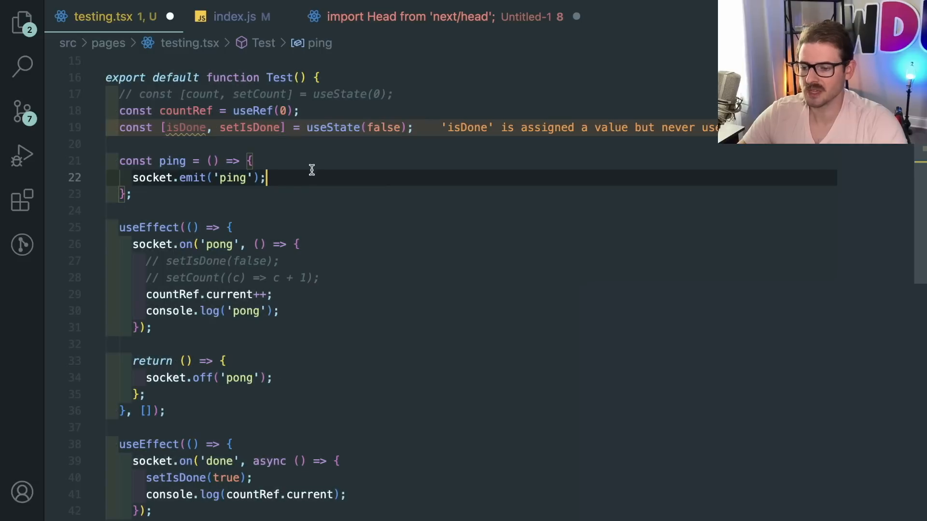
scroll(down, 3)
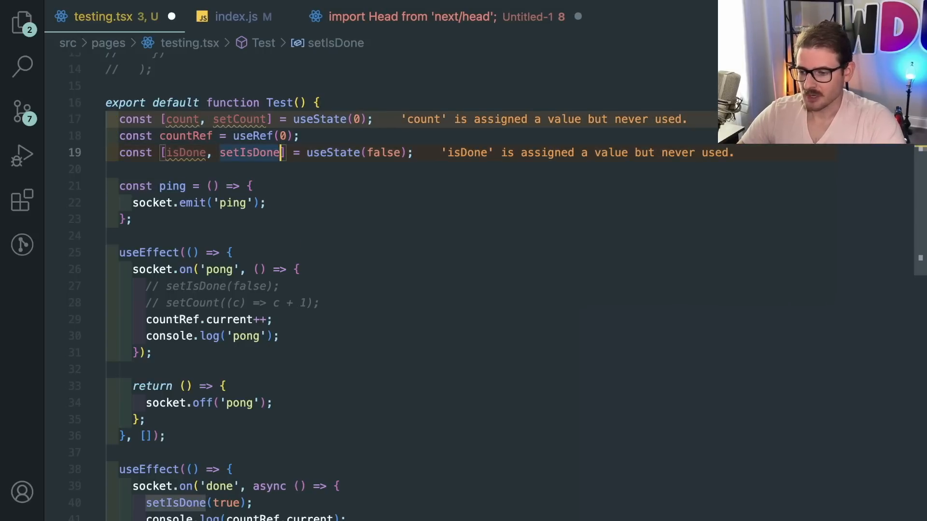
Restore [count, setCount] state and uncomment the effect logging count when isDone is true
scroll(down, 3)
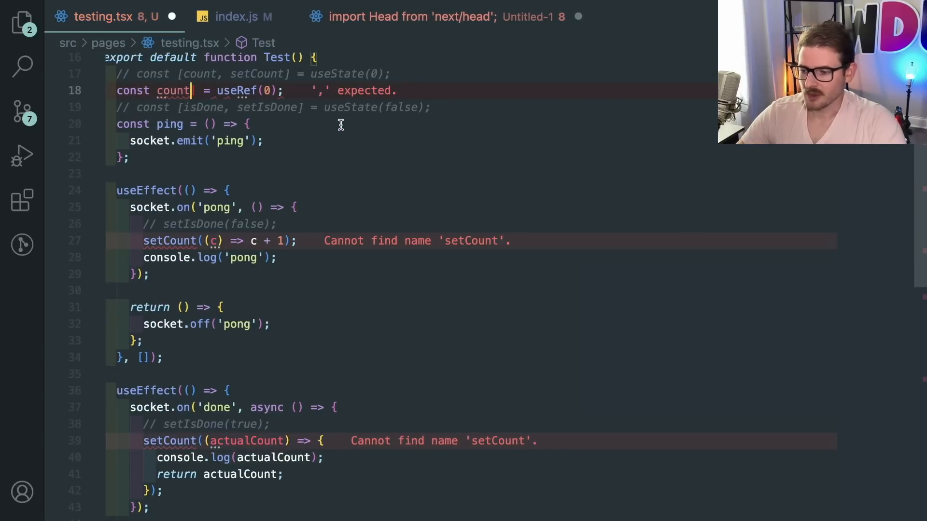
text([count, setCount] =)
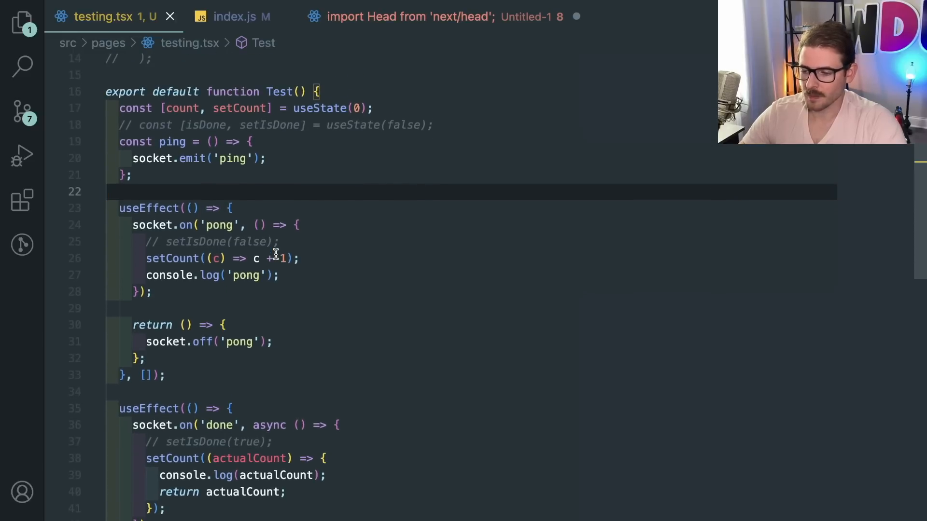
scroll(down, 3)
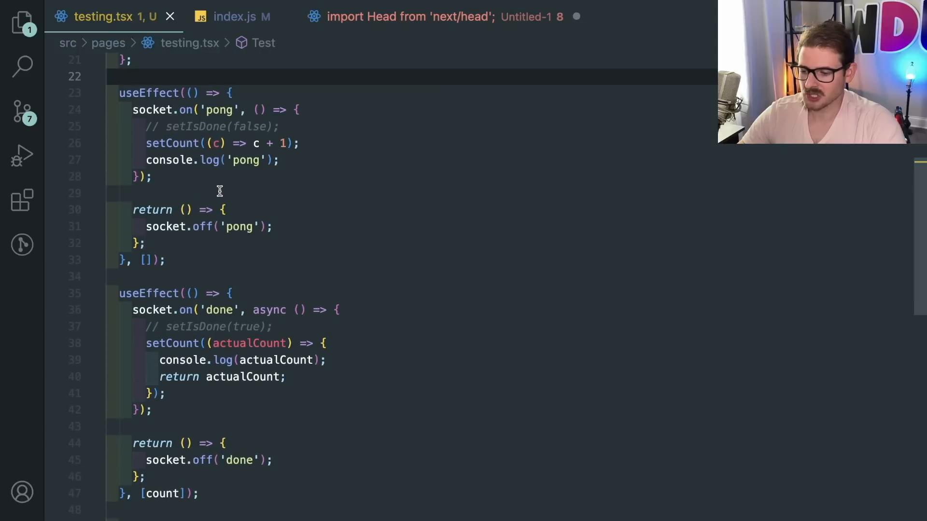
click(206, 327)
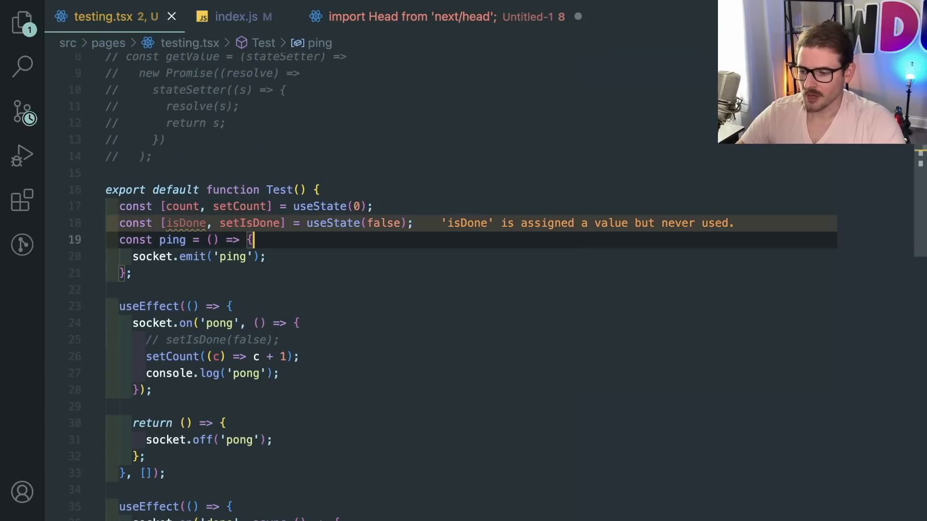
scroll(down, 3)
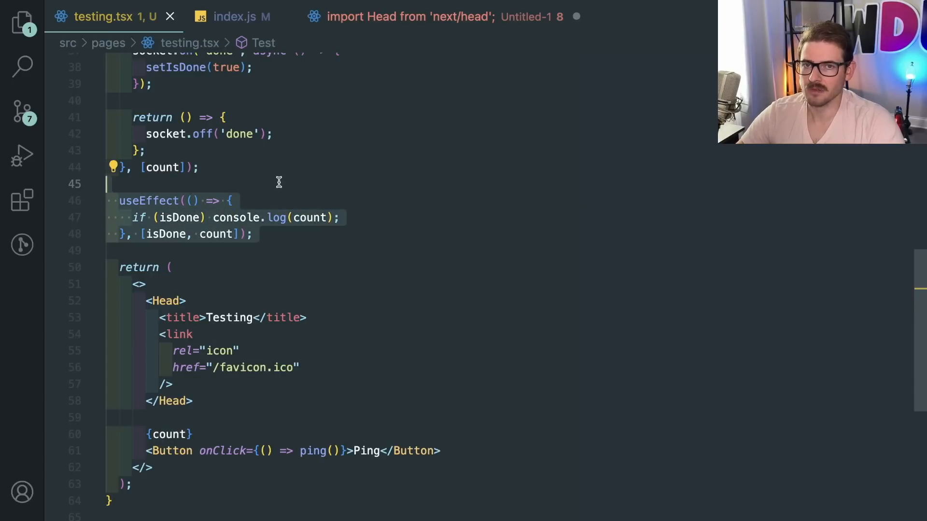
Remove the isDone useState, its console.log useEffect, and setIsDone(true) from the 'done' handler
double_click(168, 234)
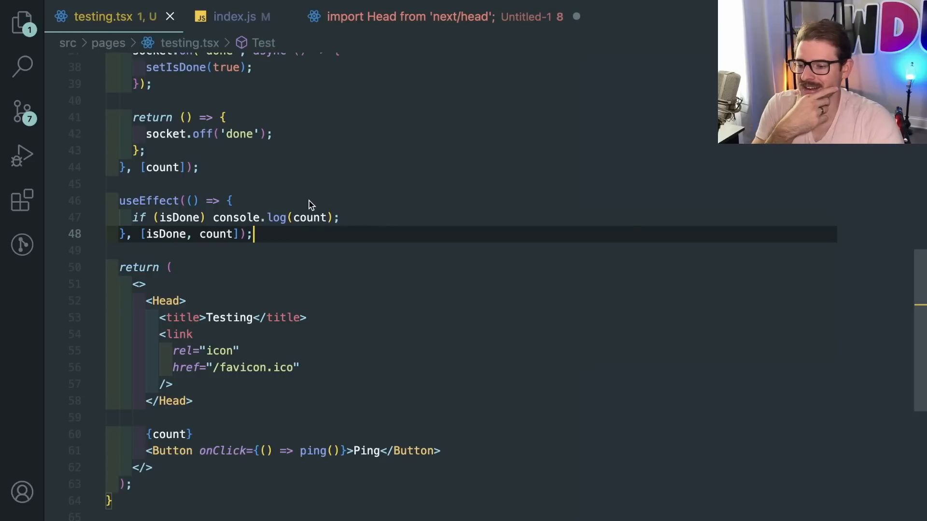
scroll(down, 3)
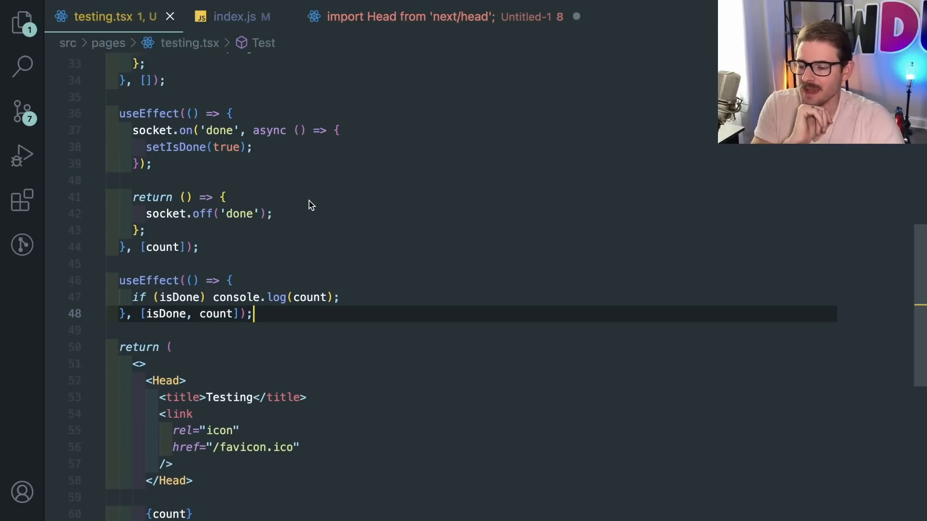
scroll(down, 3)
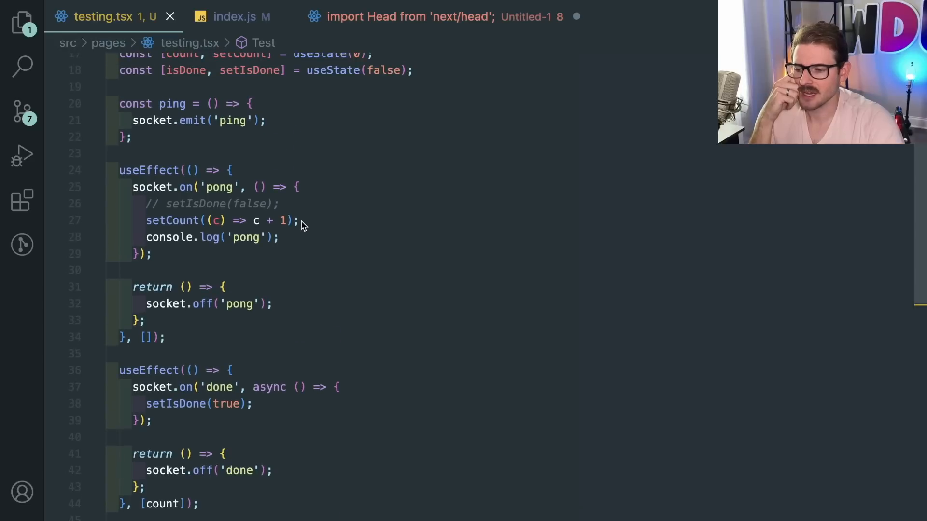
scroll(down, 3)
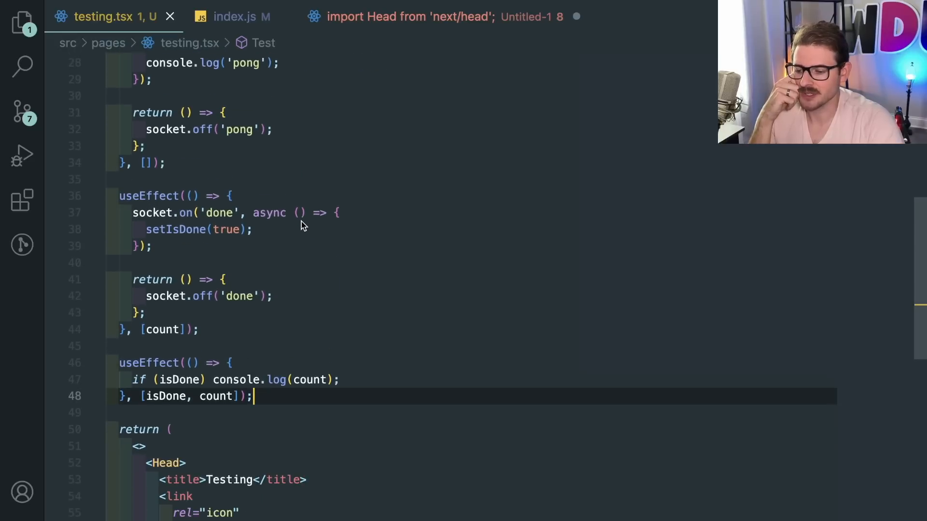
scroll(down, 3)
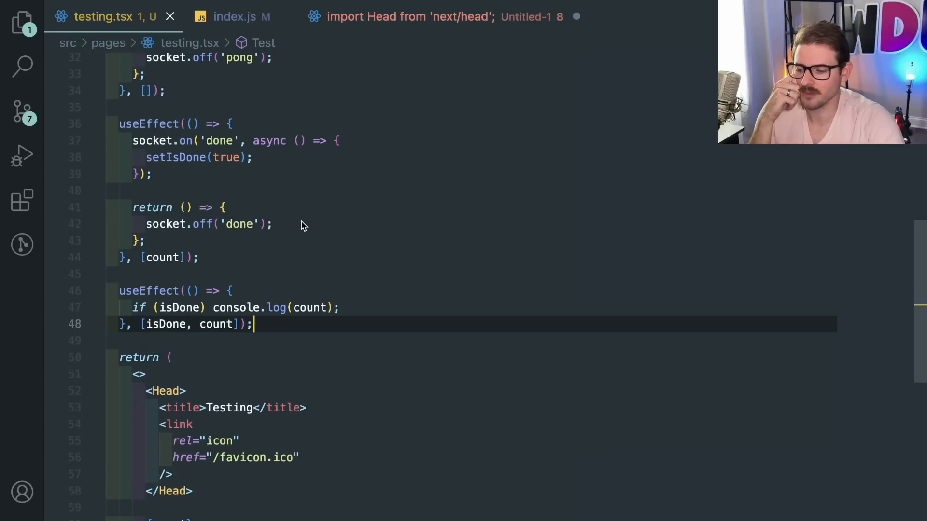
scroll(down, 3)
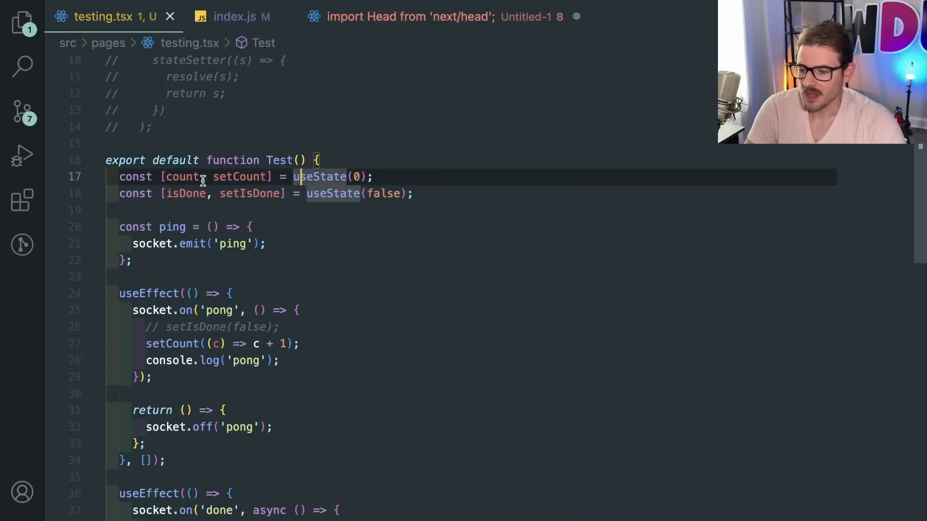
scroll(down, 3)
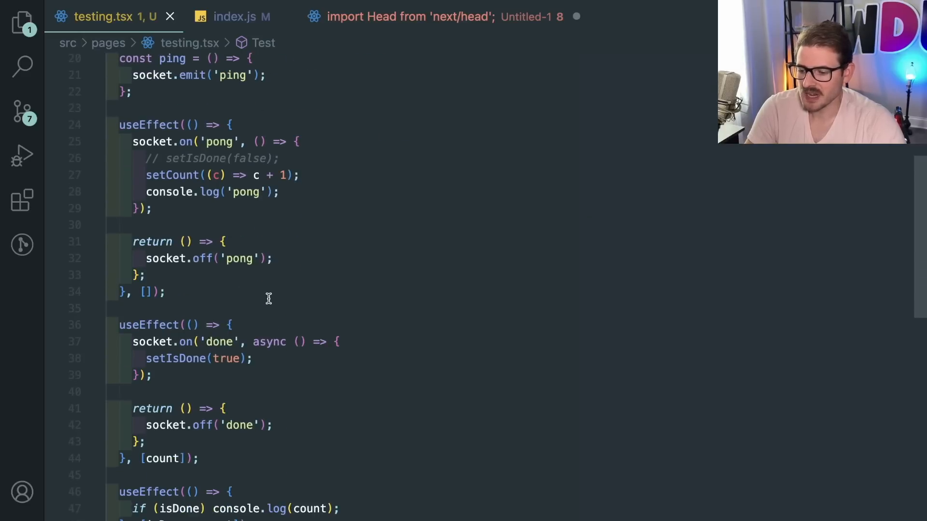
scroll(down, 3)
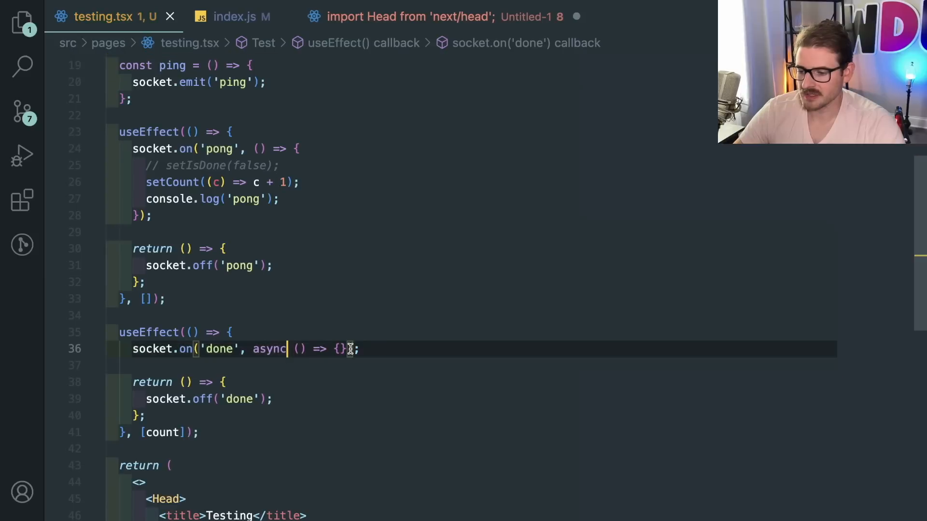
Uncomment the getValue helper and break the empty 'done' callback body onto its own line
key(Enter)
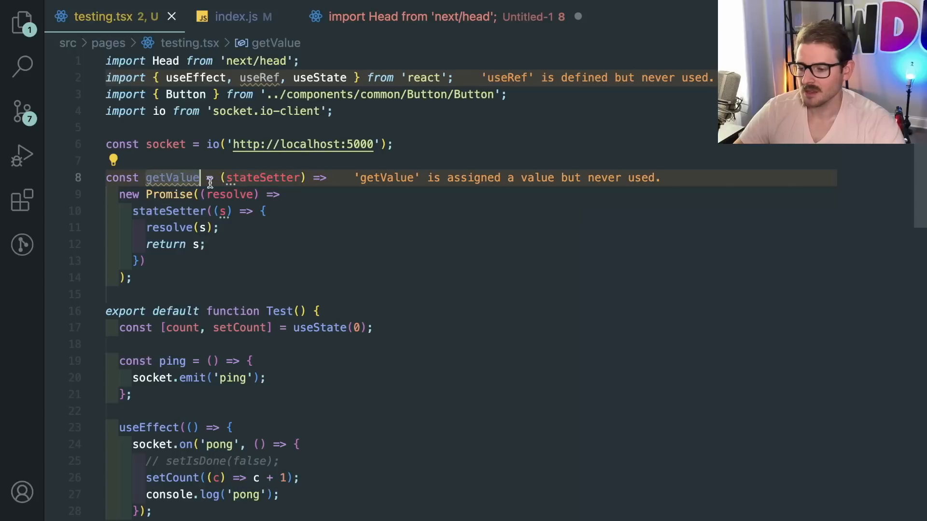
double_click(262, 177)
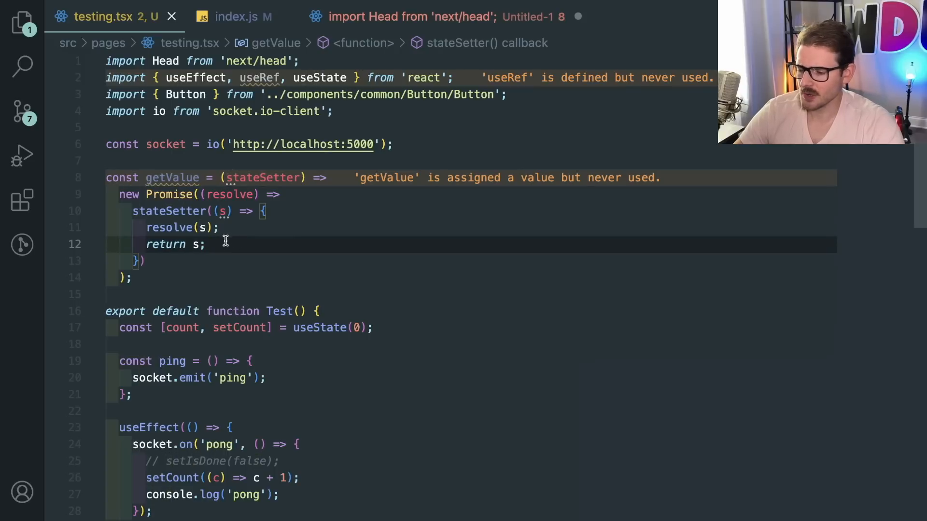
click(225, 244)
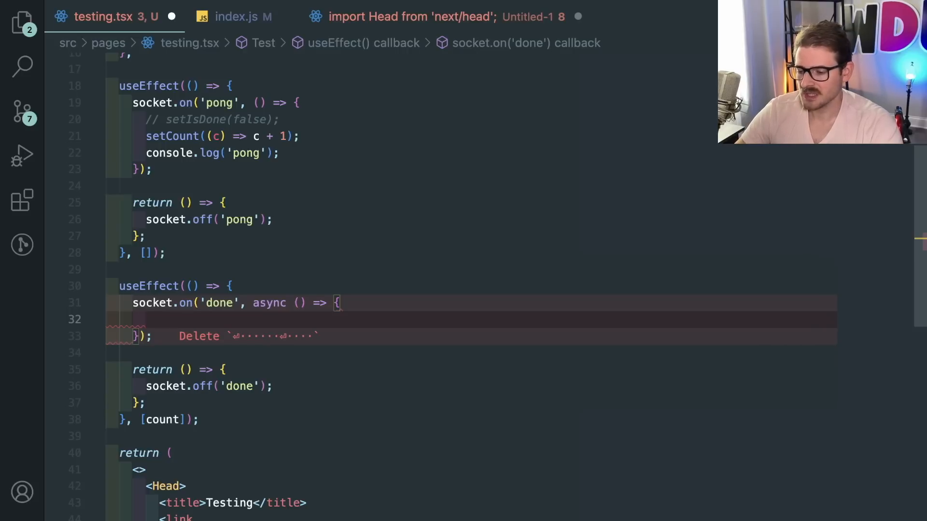
Await getValue(setCount) into latestCount, log 'latestCount', and make the setter return s
text(const count)
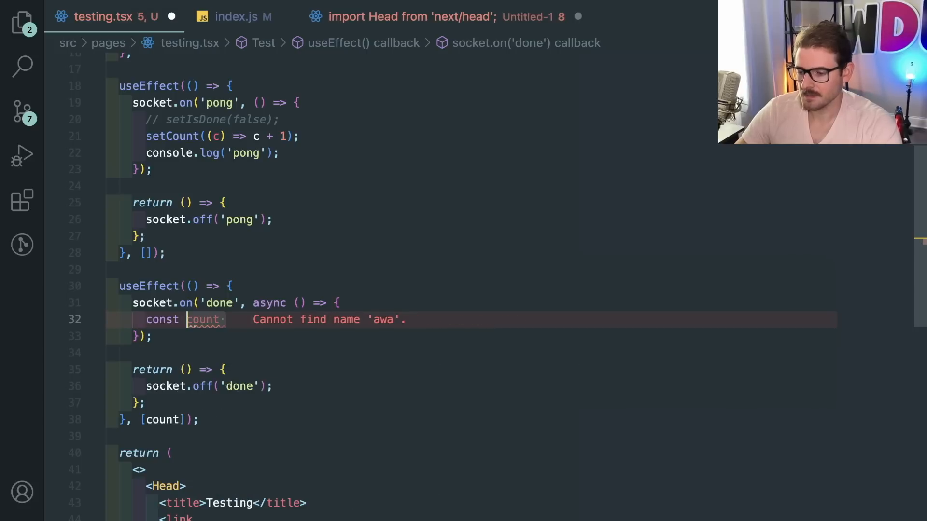
text(latestCount)
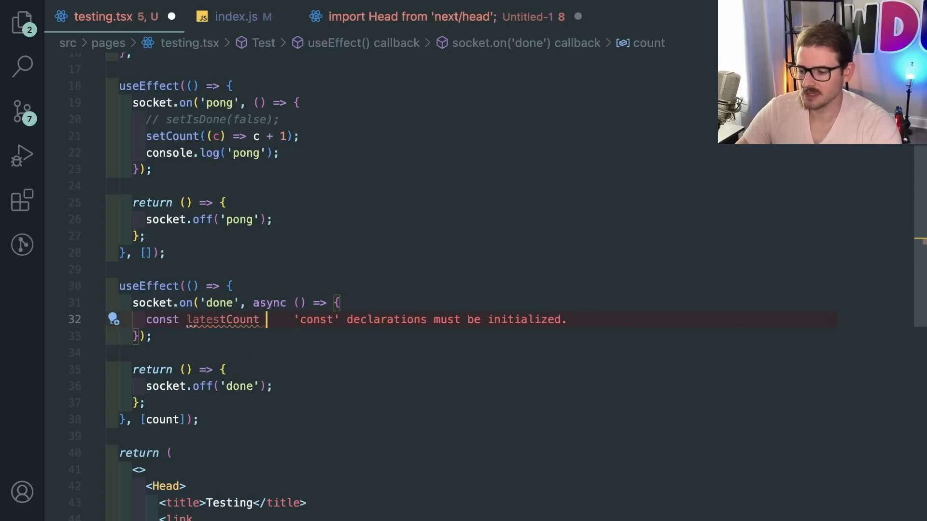
text(= await getValue())
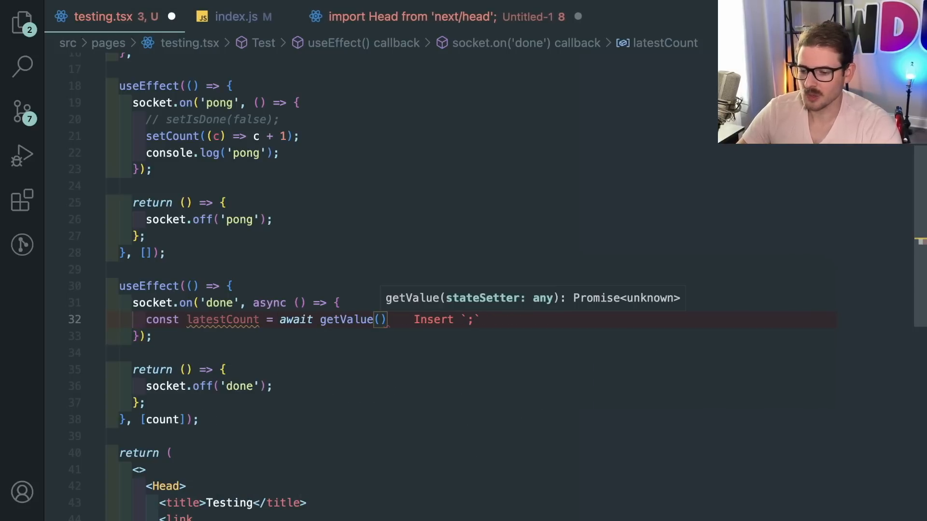
text(setCount)
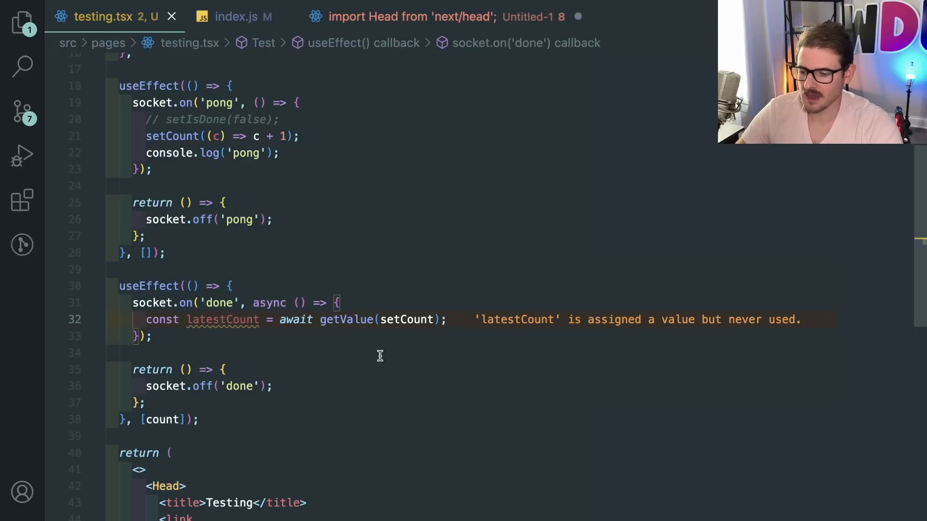
text(console.log)
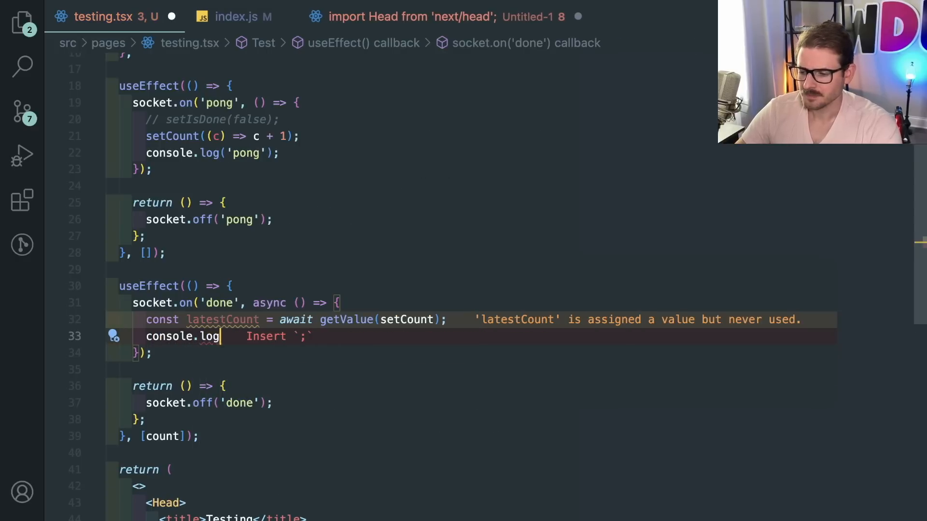
text('latestCount', latestCount);)
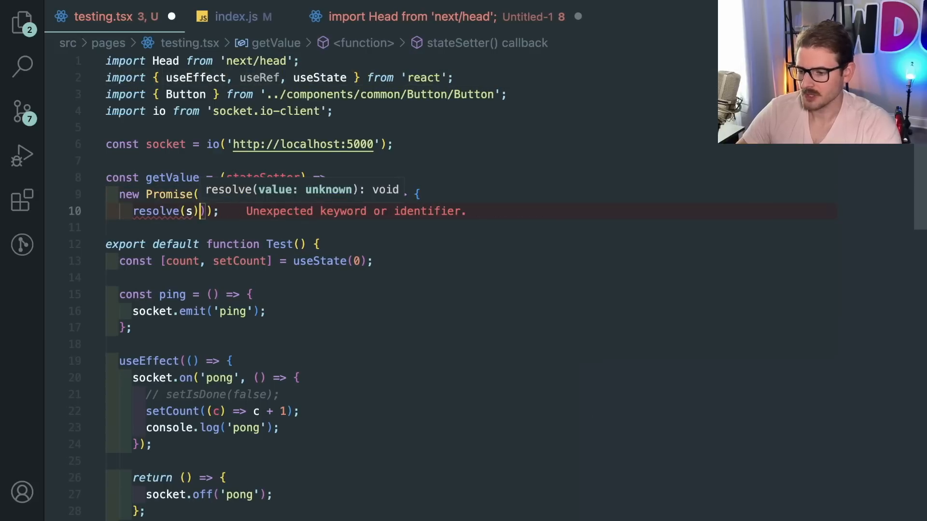
text(return s;)
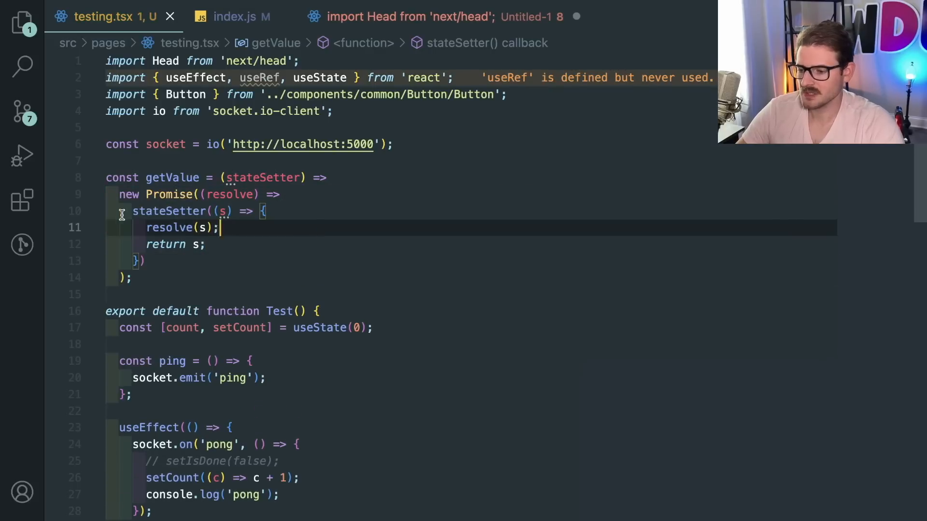
click(206, 244)
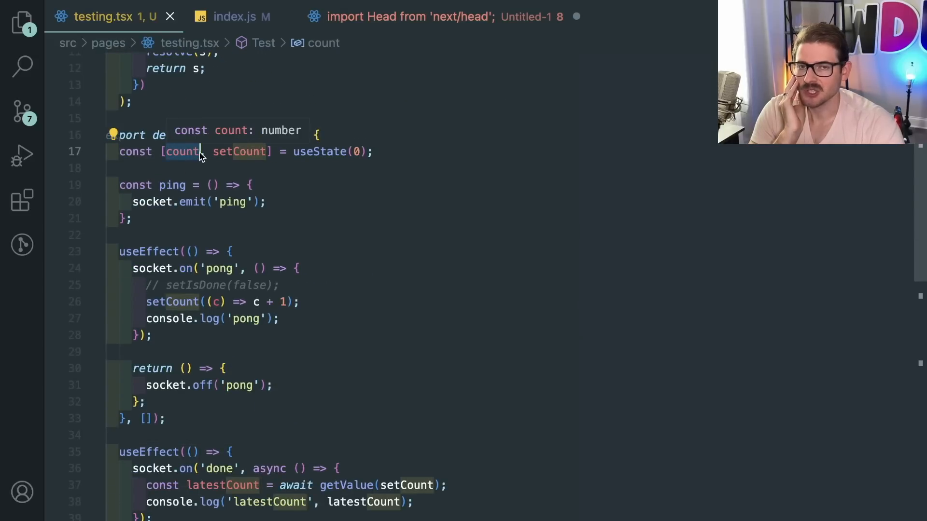
scroll(down, 3)
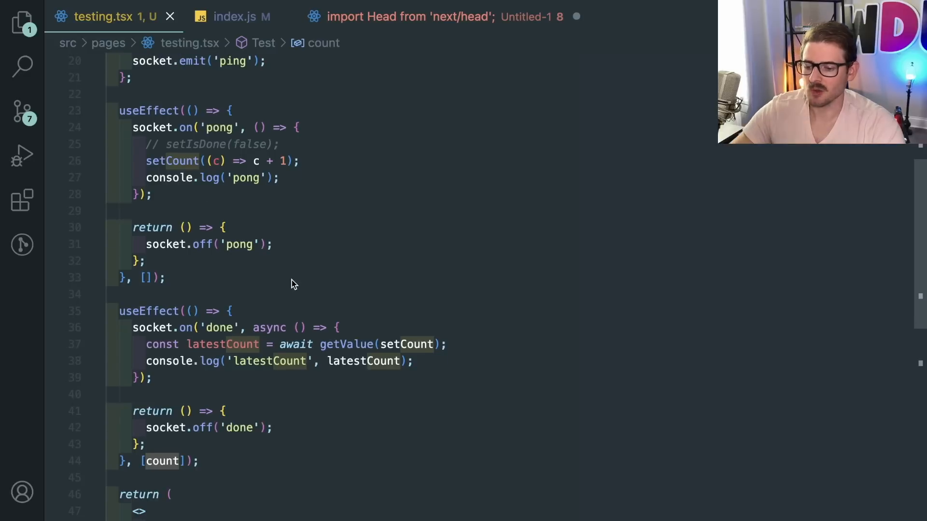
click(307, 344)
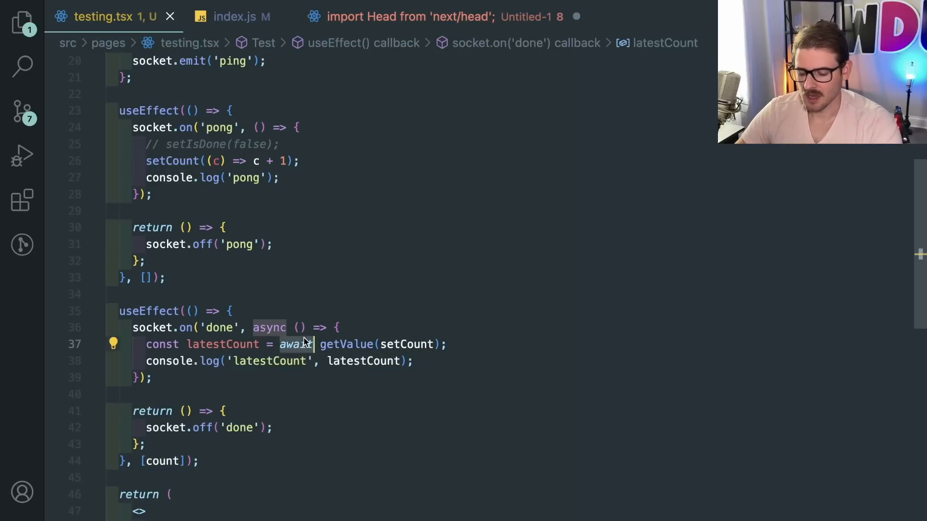
text(count())
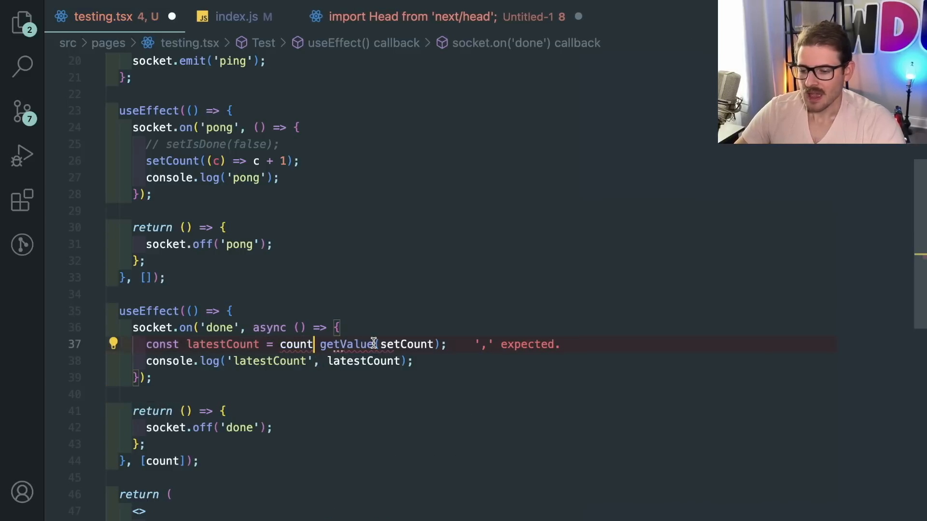
text(await)
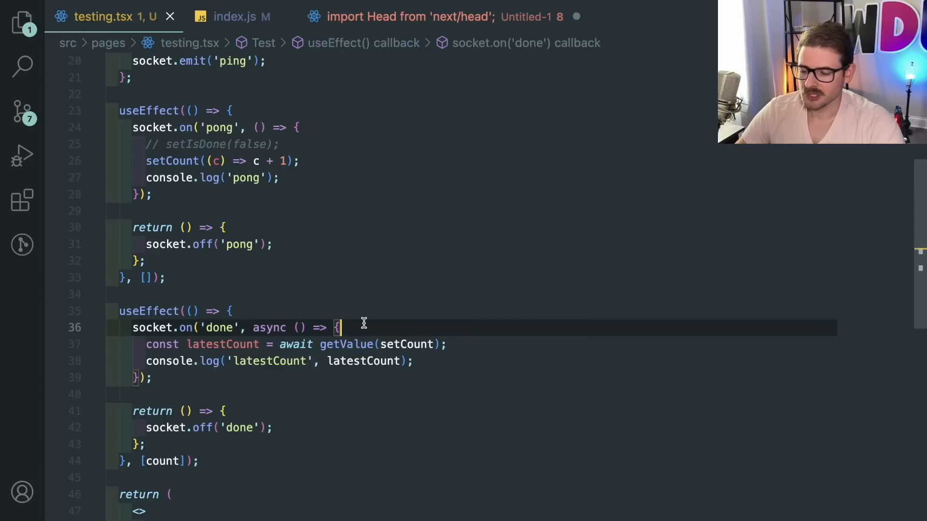
click(303, 294)
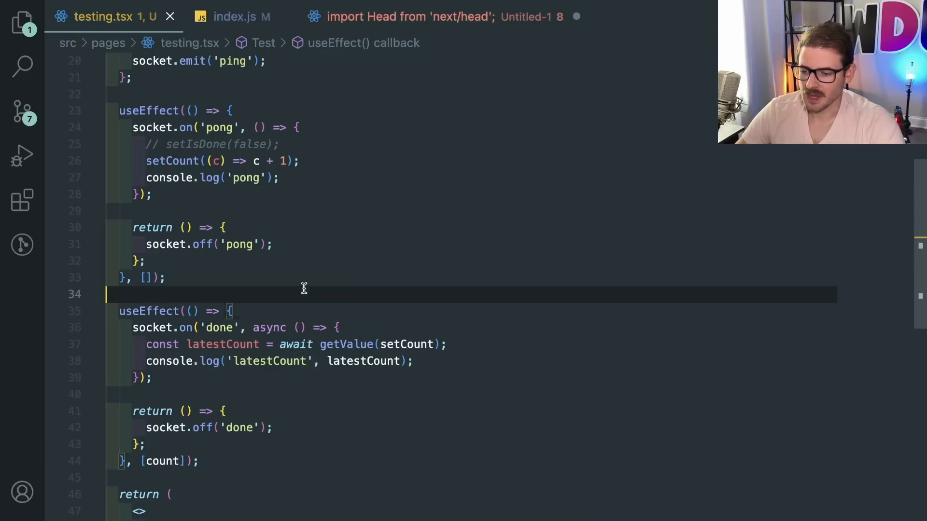
click(168, 278)
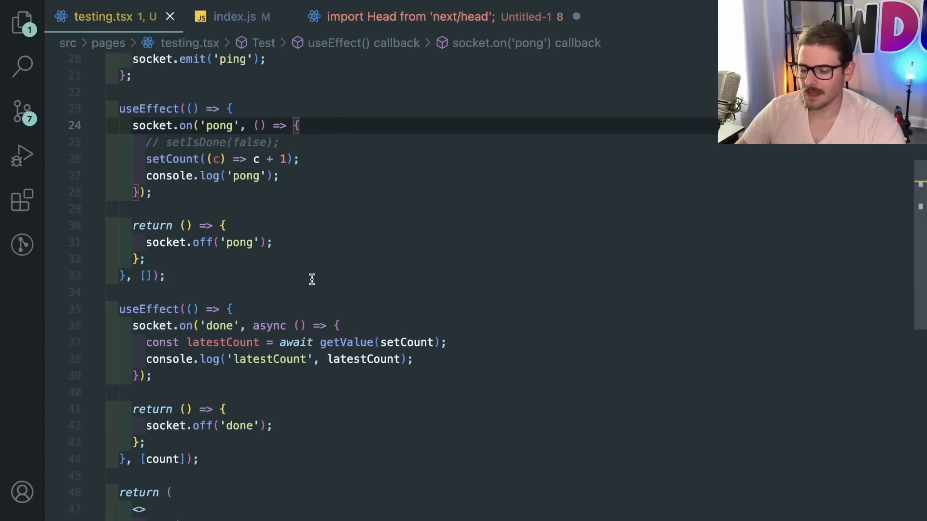
scroll(down, 3)
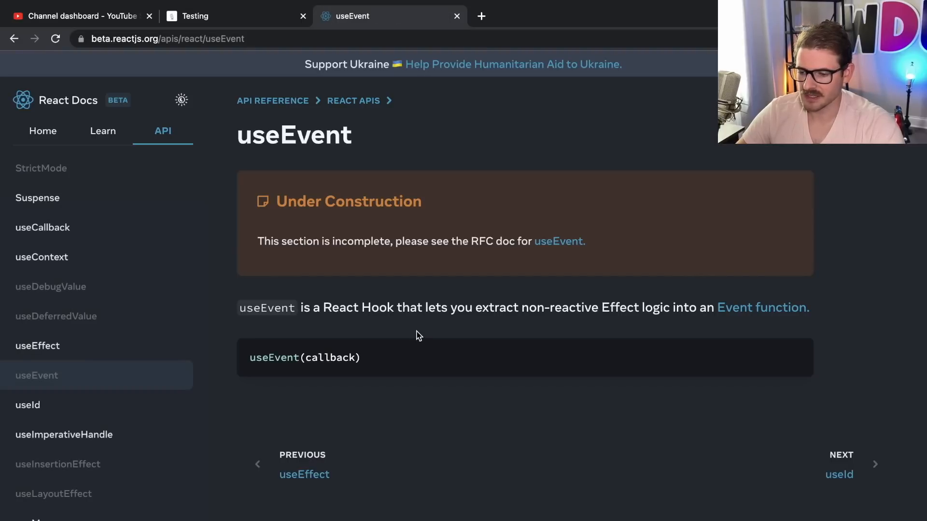
Open the useEvent RFC on GitHub and select words in its Basic example code
click(557, 241)
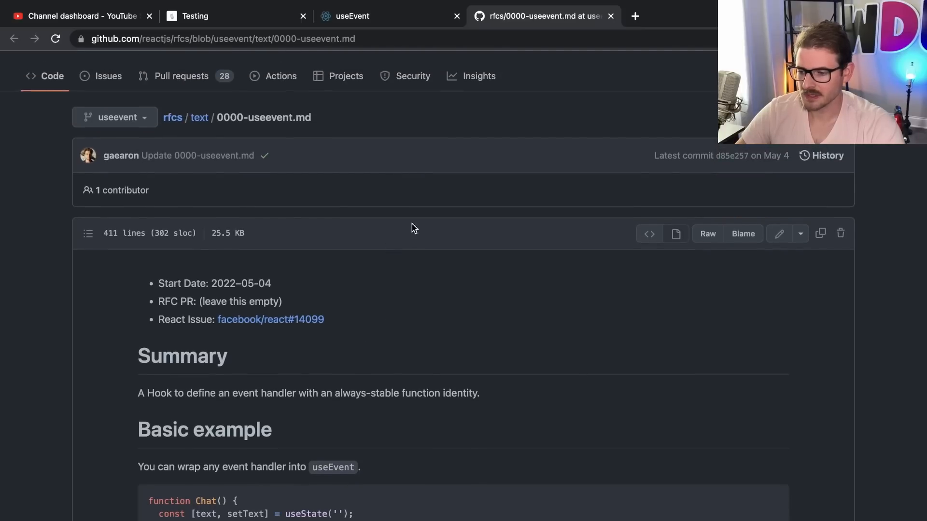
scroll(down, 3)
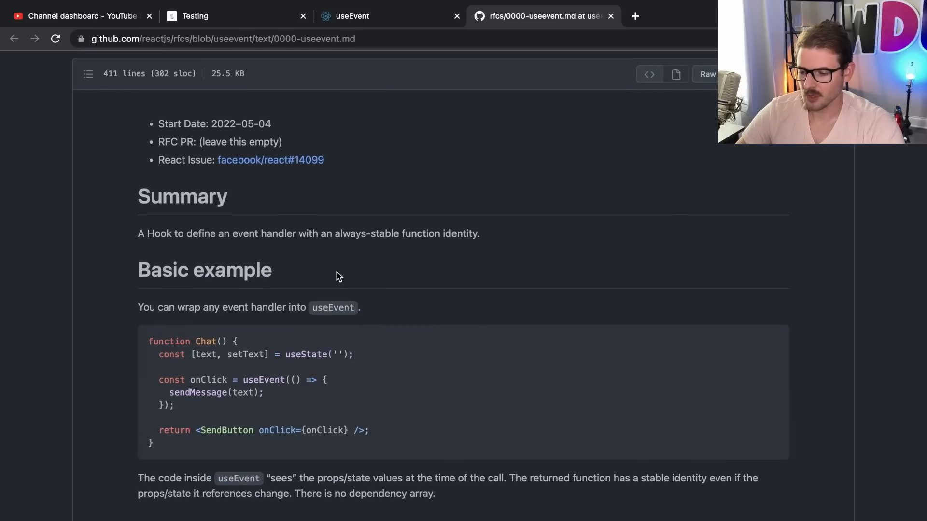
scroll(down, 3)
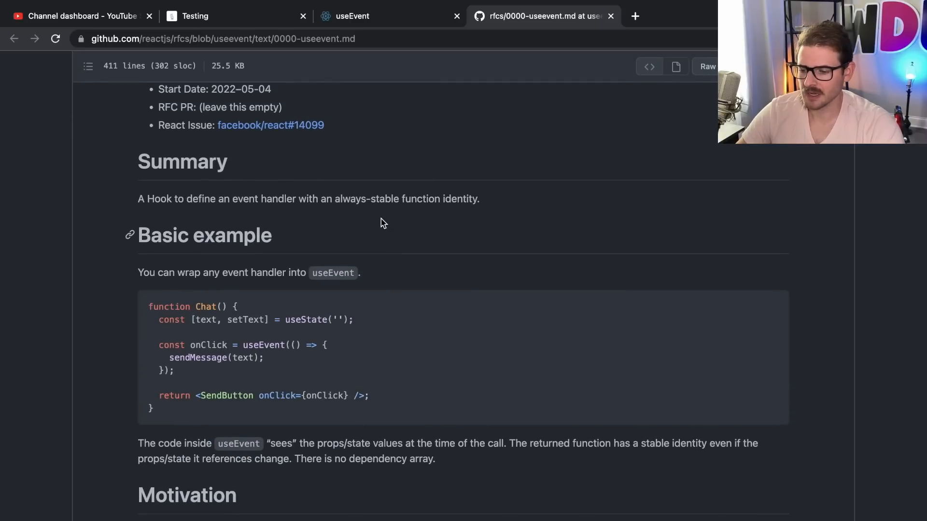
scroll(down, 3)
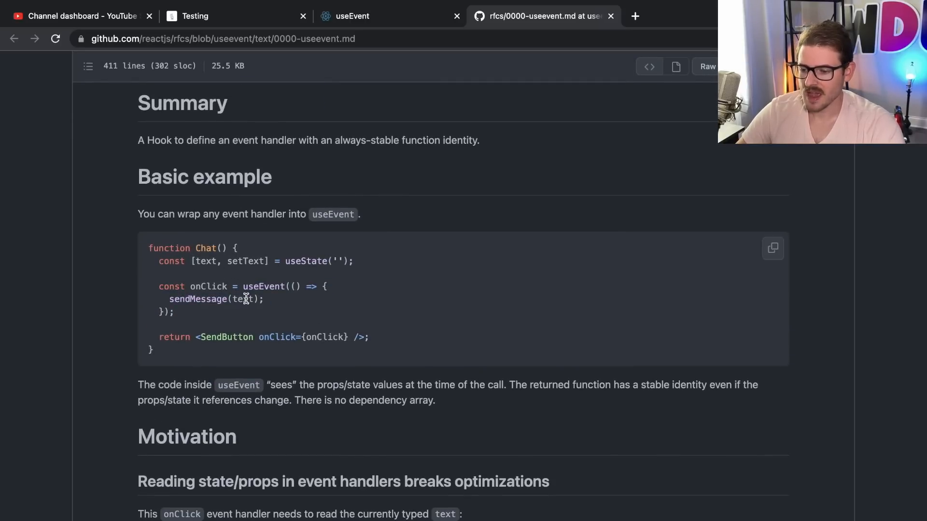
double_click(205, 261)
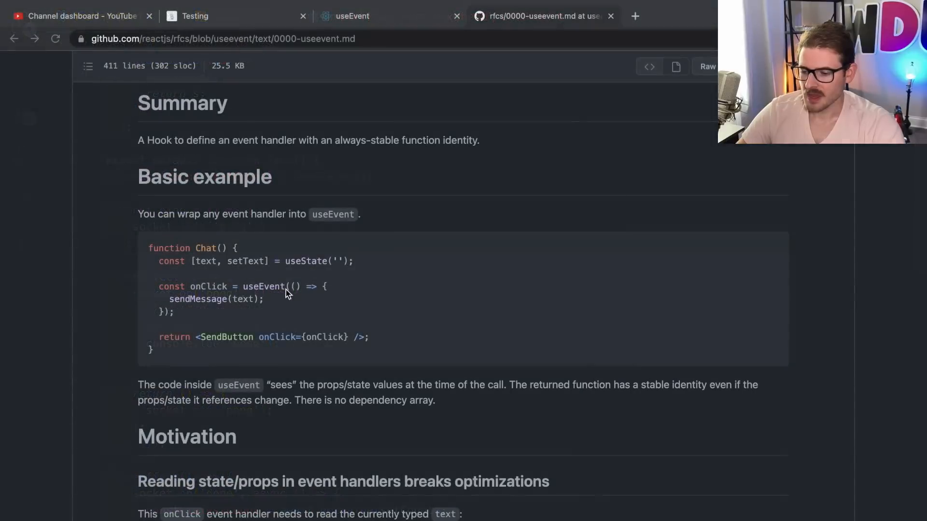
double_click(205, 261)
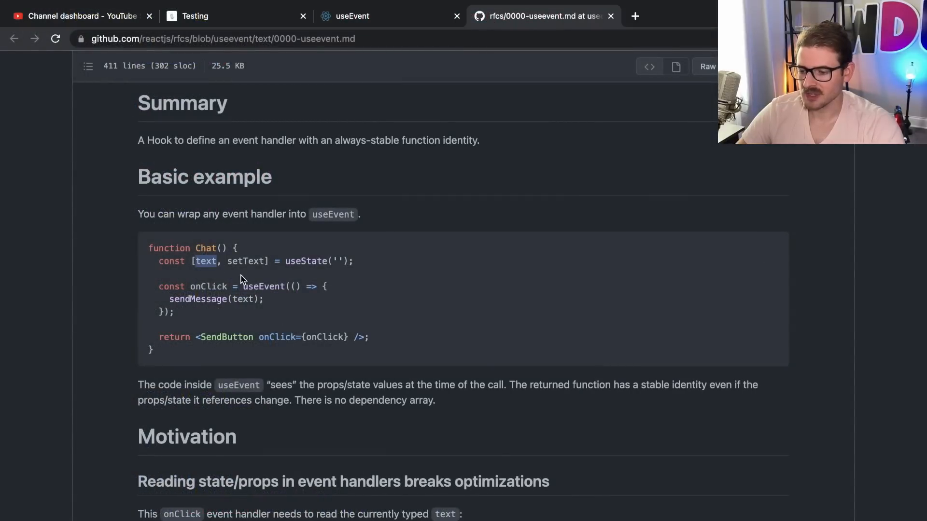
mouse_move(223, 270)
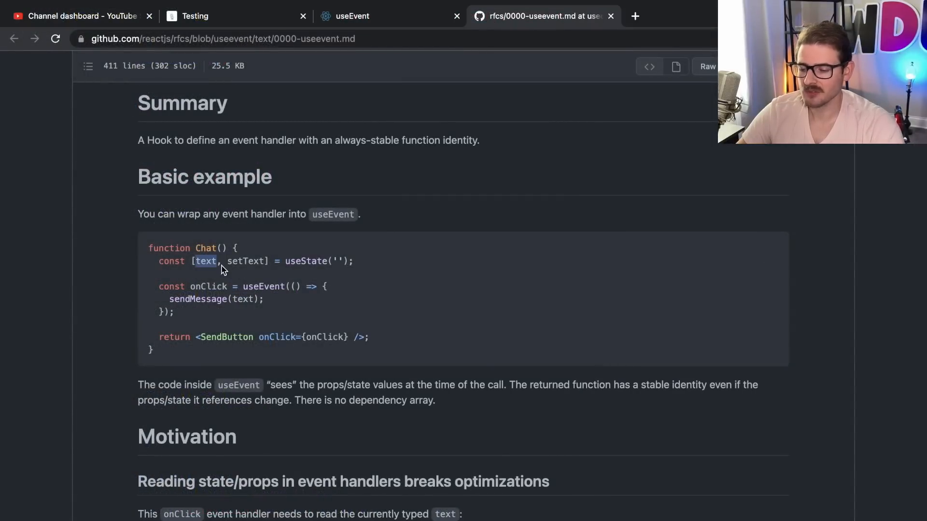
scroll(down, 3)
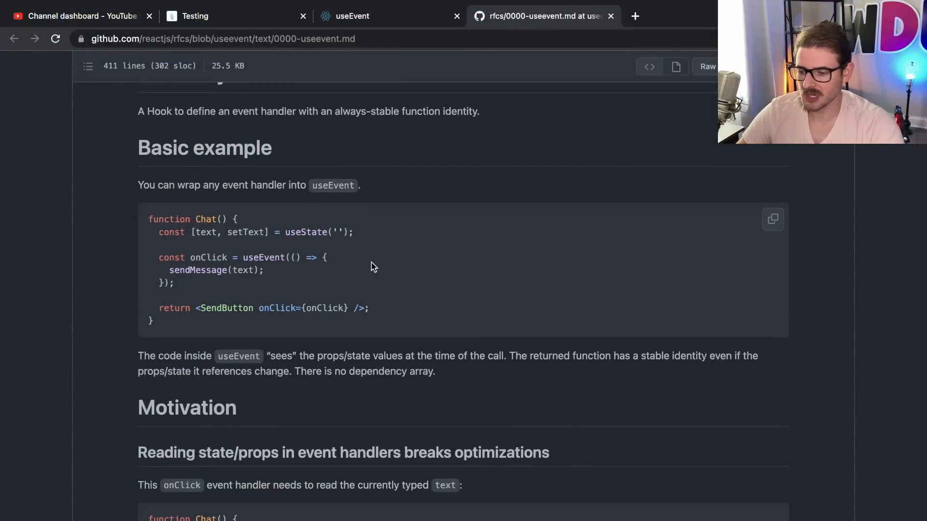
scroll(down, 3)
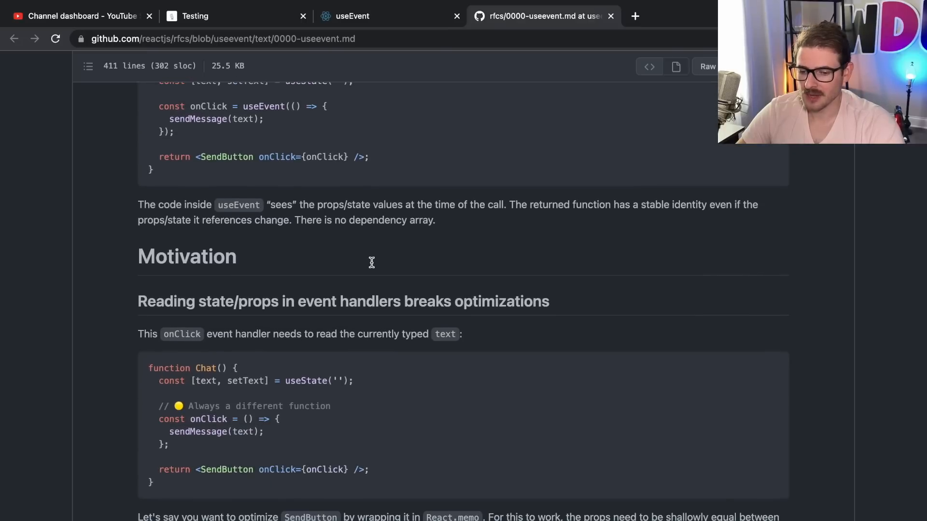
scroll(down, 3)
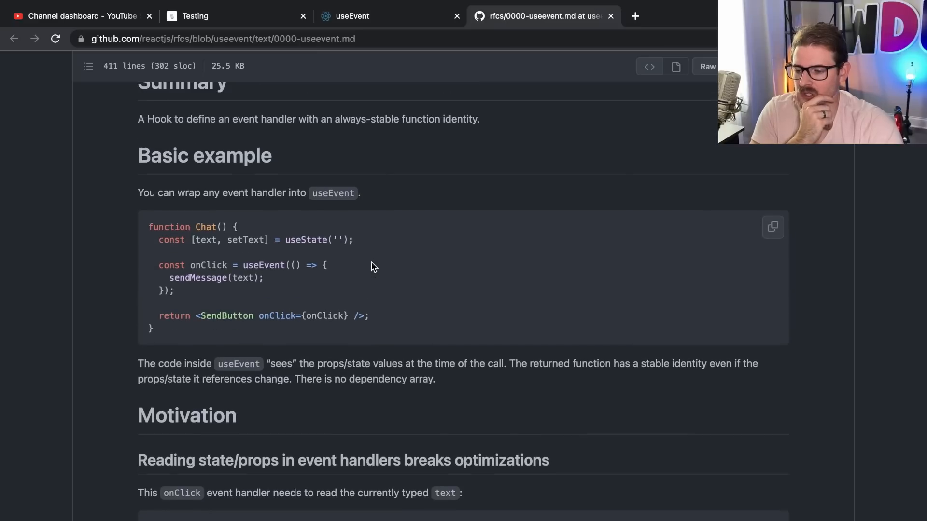
scroll(down, 3)
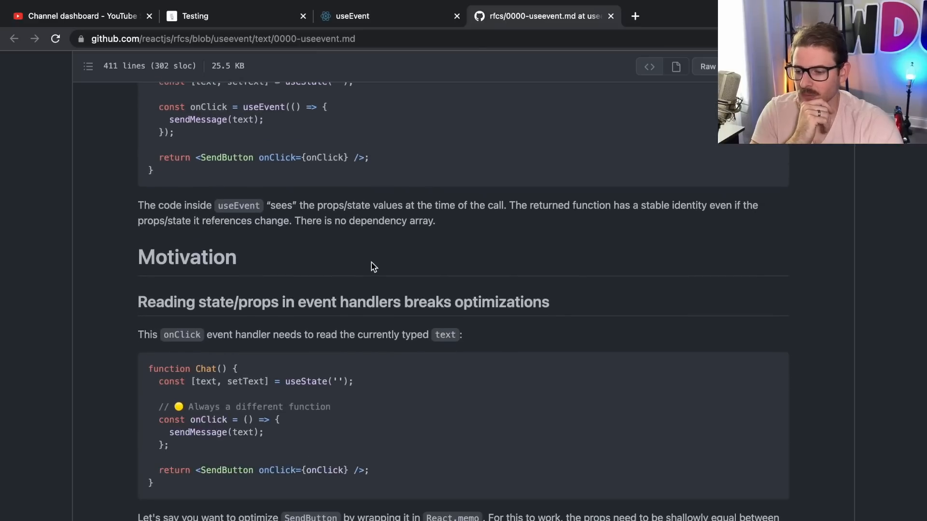
scroll(down, 3)
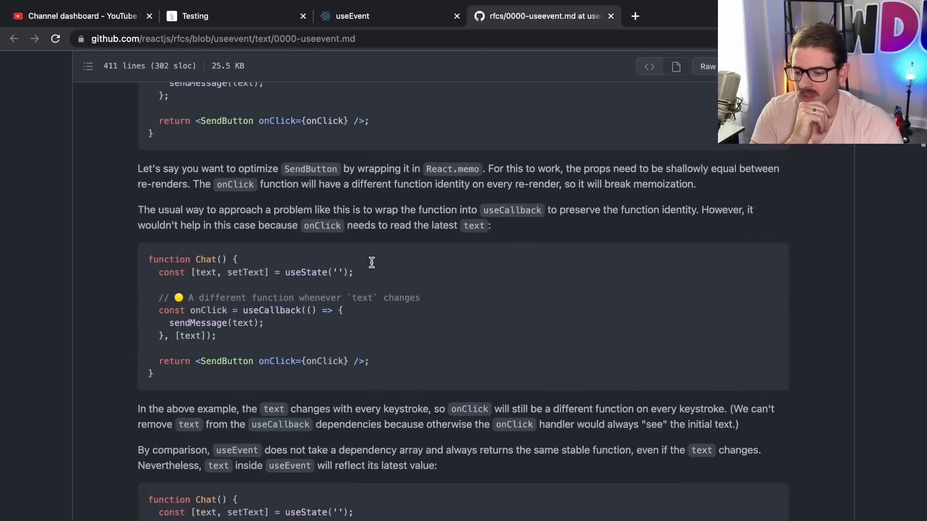
scroll(down, 3)
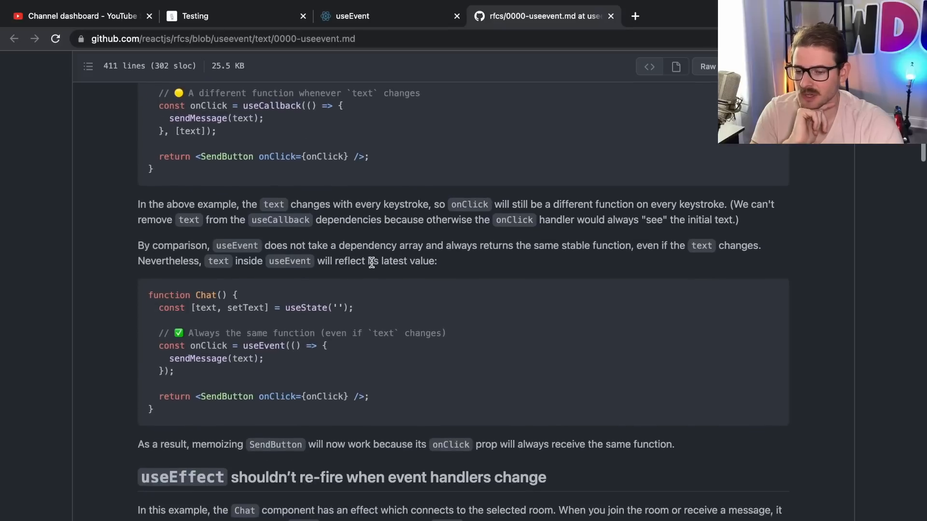
scroll(down, 3)
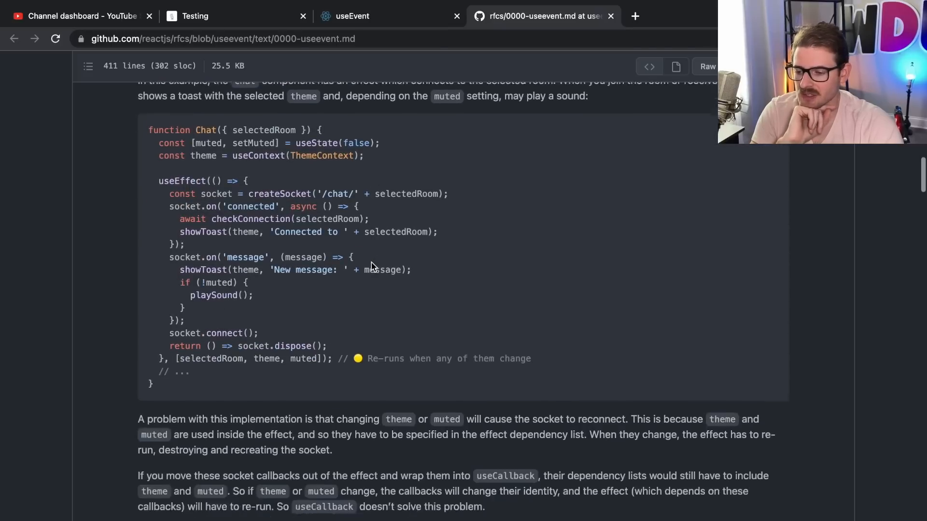
scroll(down, 3)
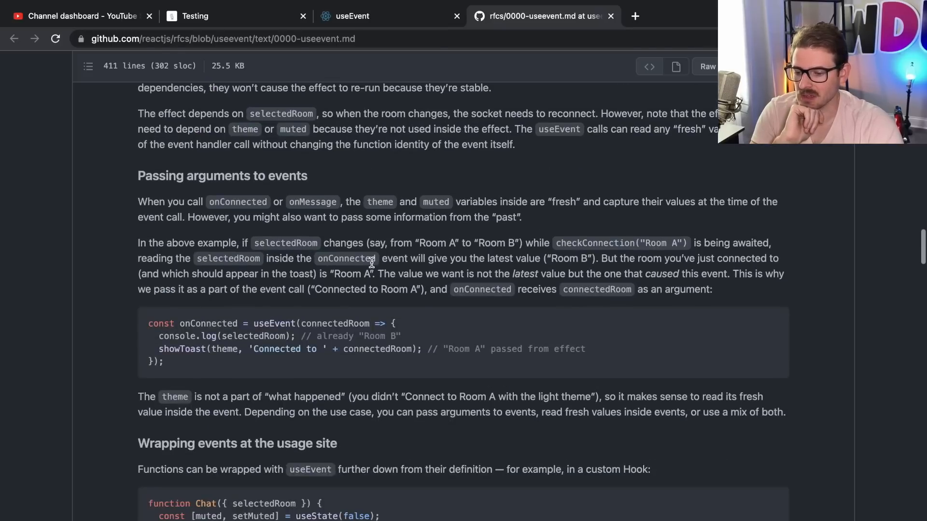
scroll(down, 3)
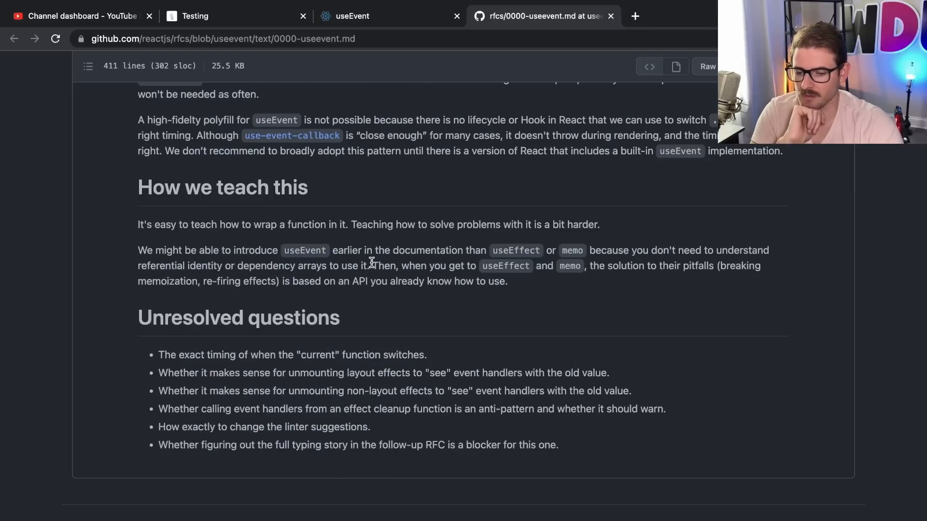
scroll(up, 3)
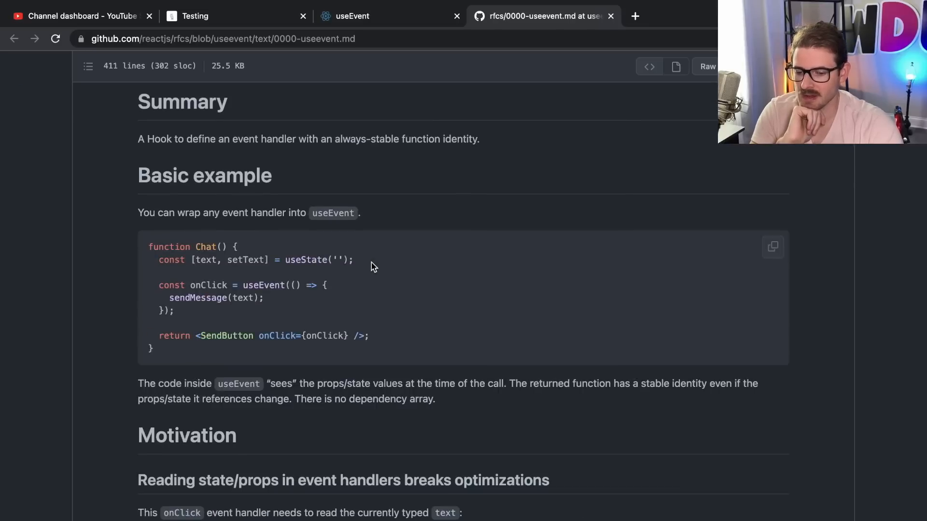
scroll(down, 3)
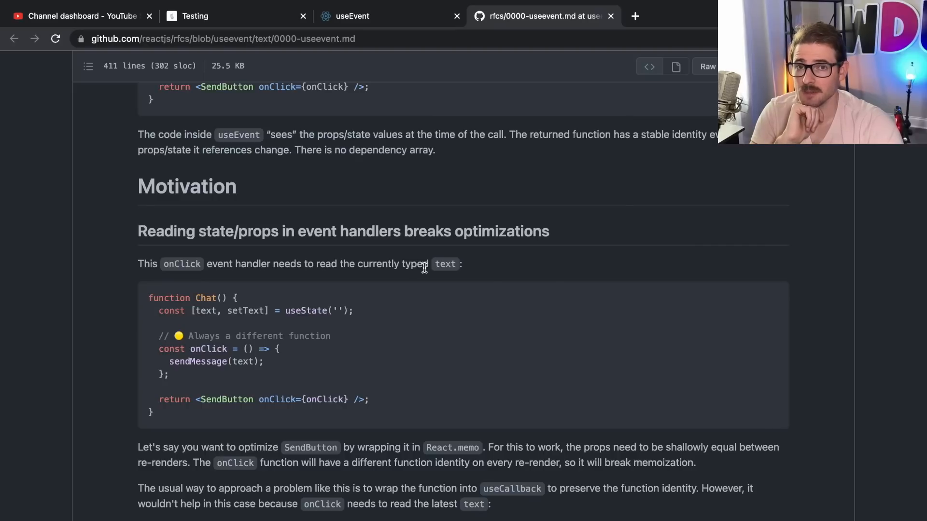
scroll(down, 3)
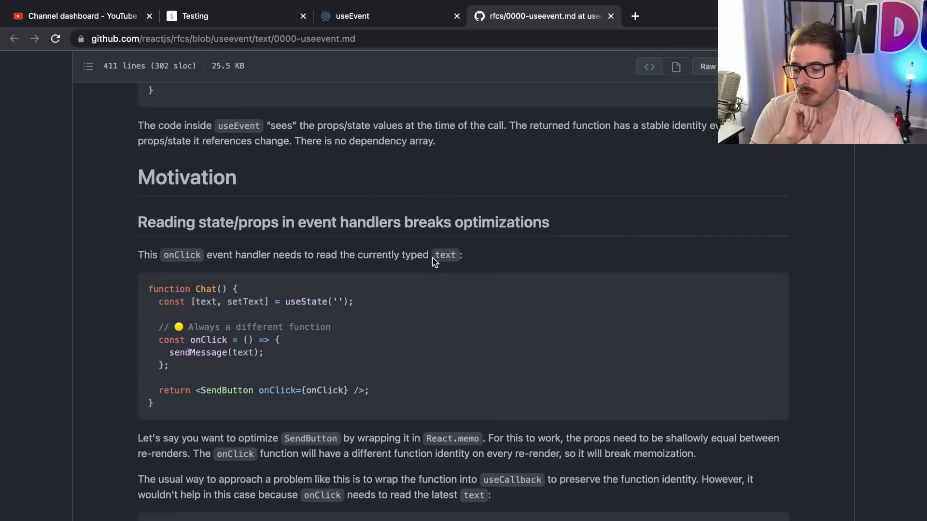
scroll(up, 3)
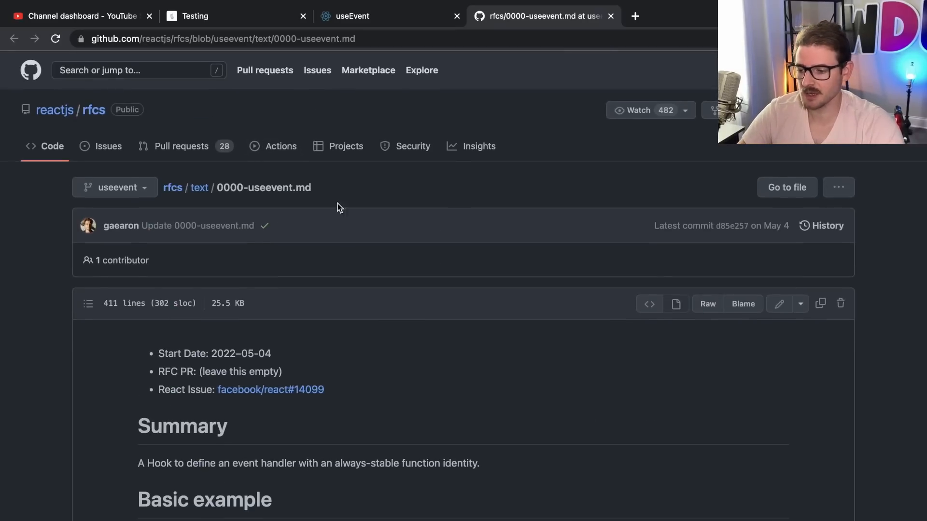
scroll(down, 3)
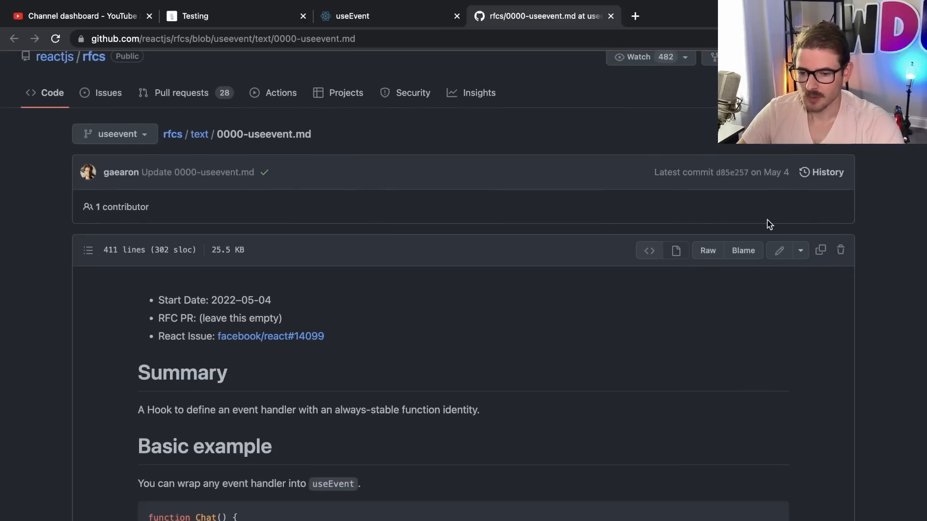
mouse_move(534, 214)
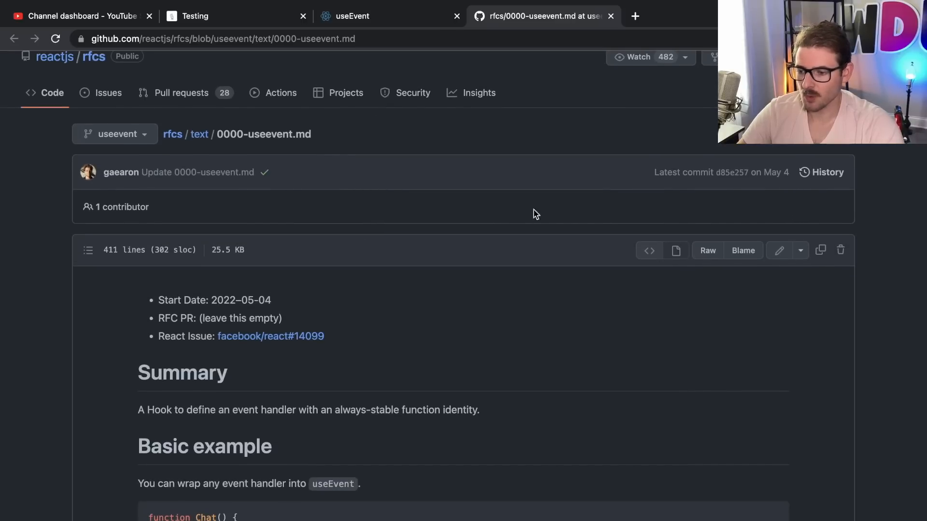
scroll(down, 3)
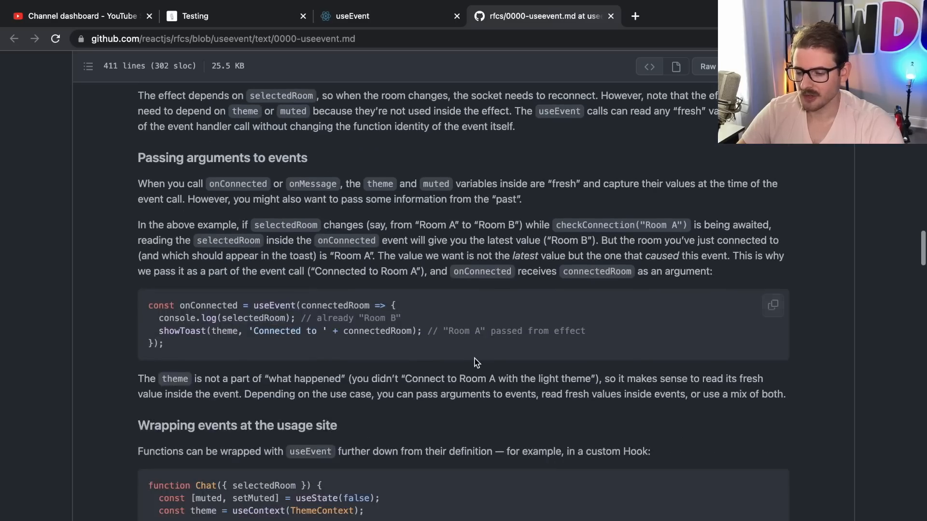
scroll(down, 3)
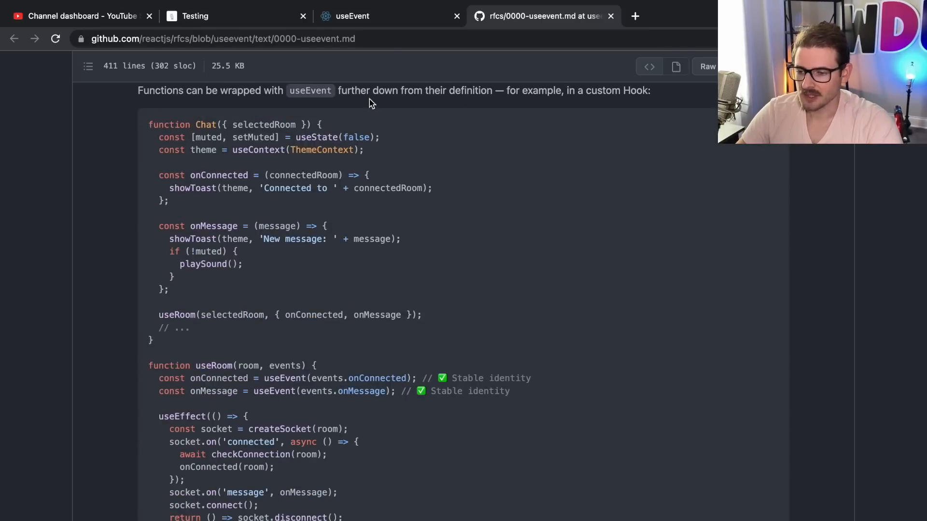
mouse_move(353, 16)
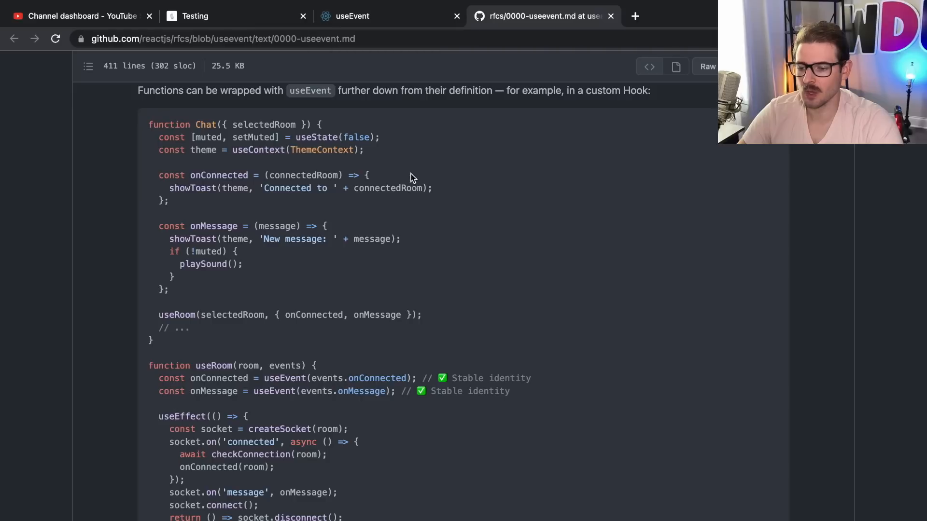
mouse_move(416, 180)
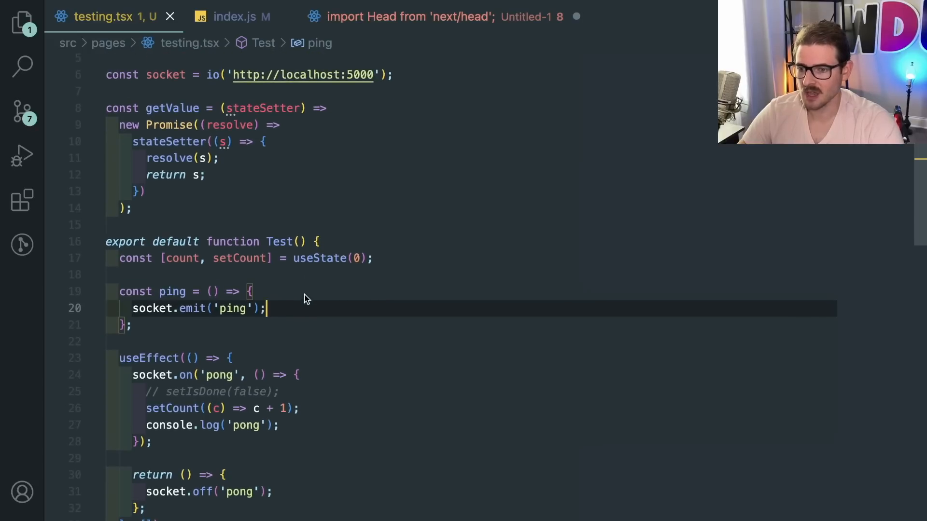
Close the Untitled-1 scratch file with Don't Save, keeping testing.tsx and index.js open
scroll(down, 3)
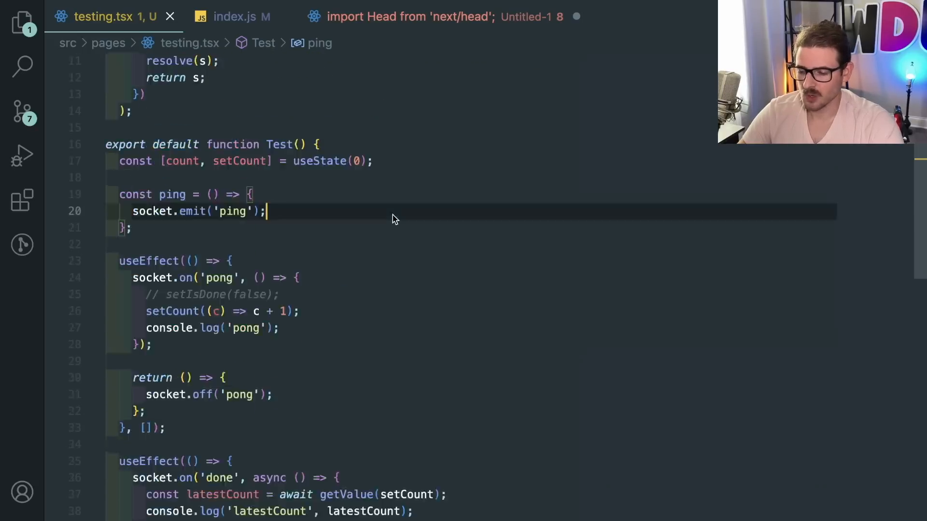
scroll(down, 3)
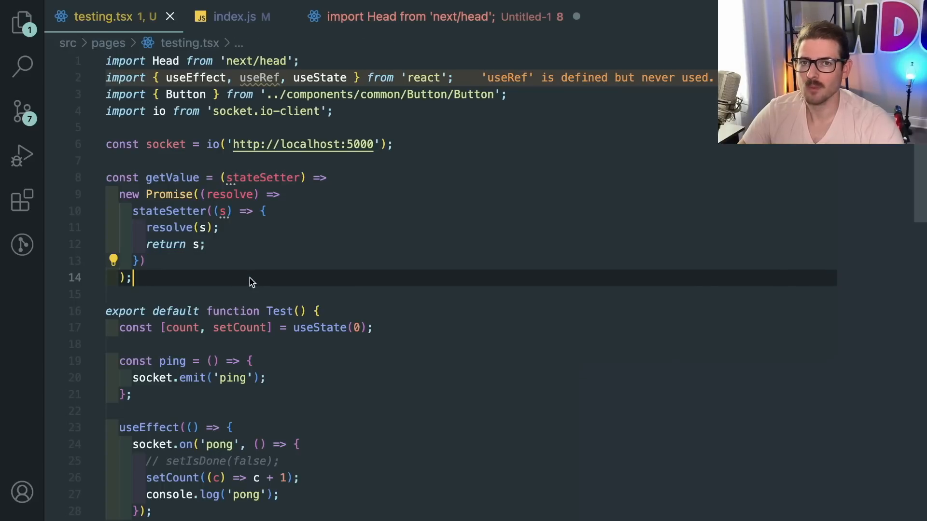
scroll(down, 3)
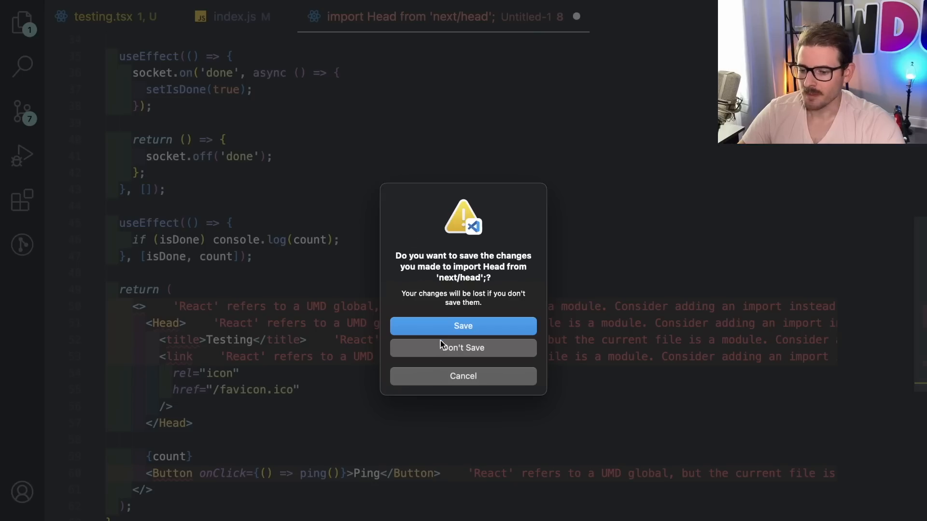
click(463, 348)
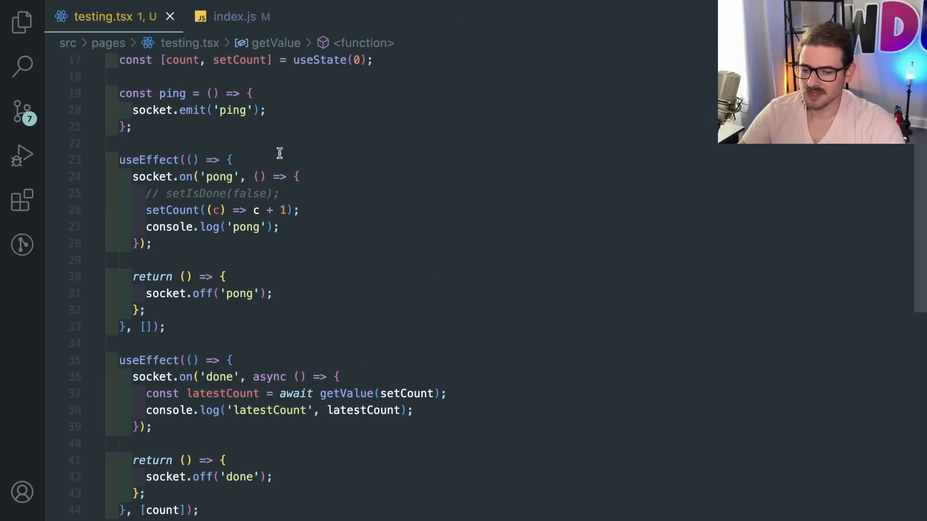
scroll(down, 3)
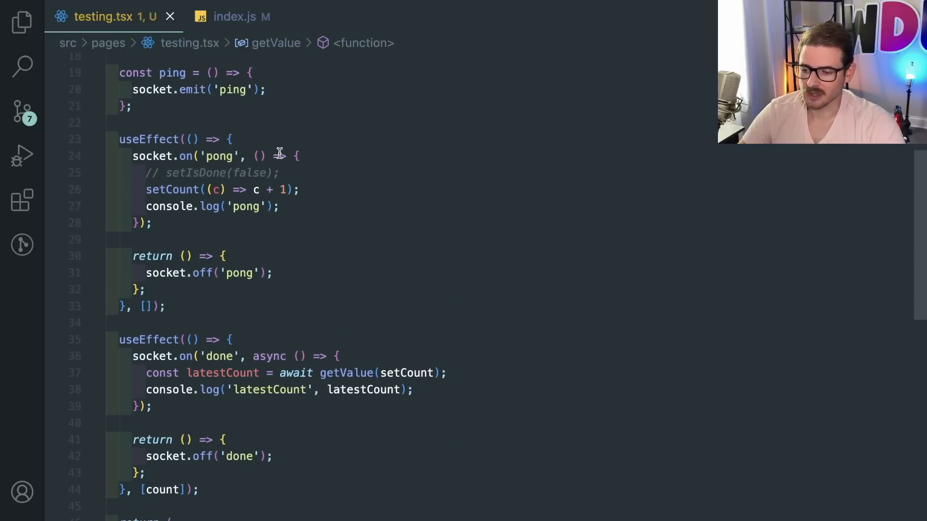